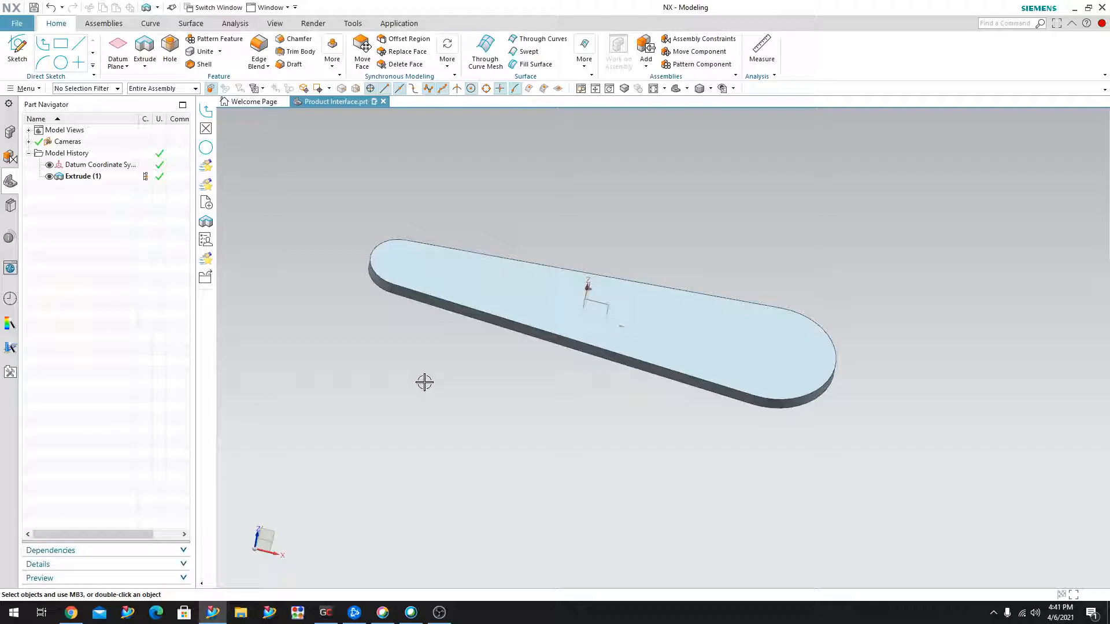
mouse_move(461, 449)
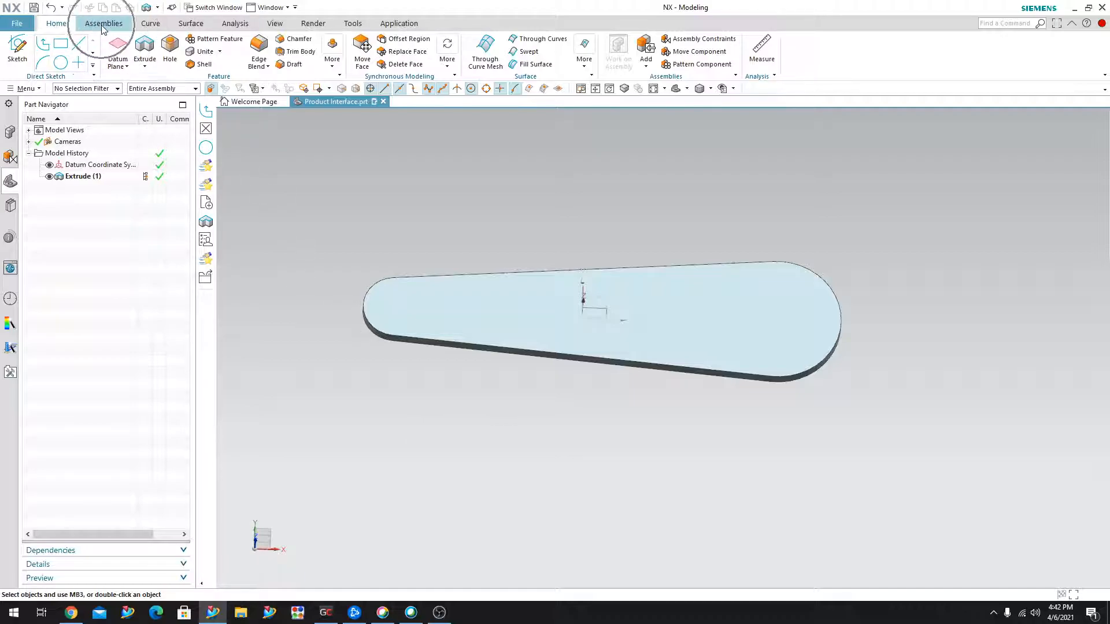
Step: Start the Product Interface command from the Assemblies commands
click(103, 23)
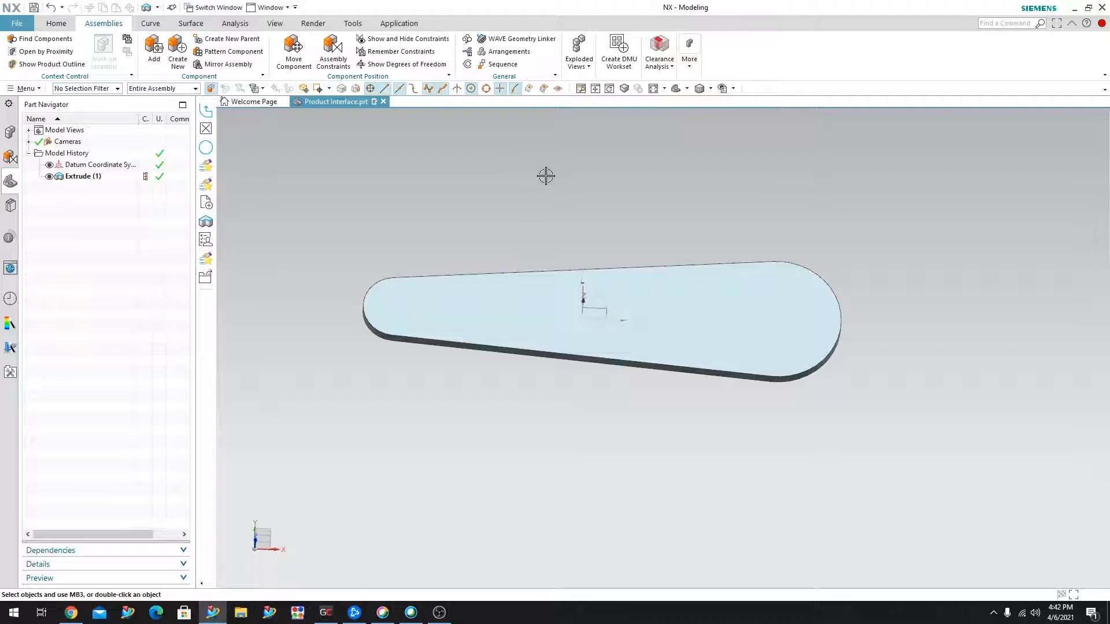
mouse_move(467, 65)
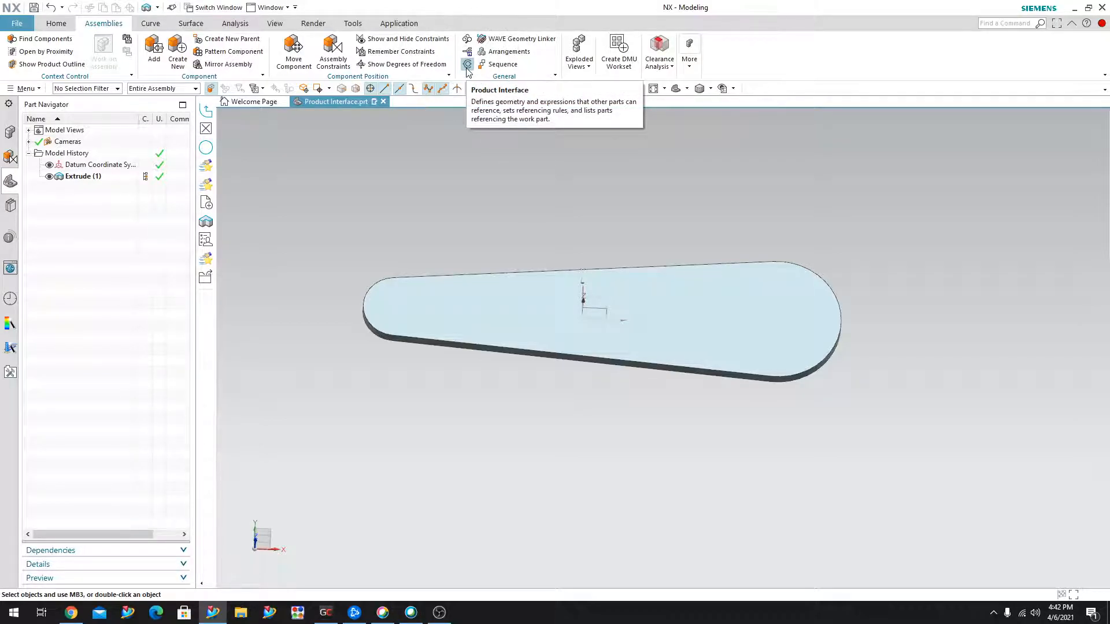
click(465, 65)
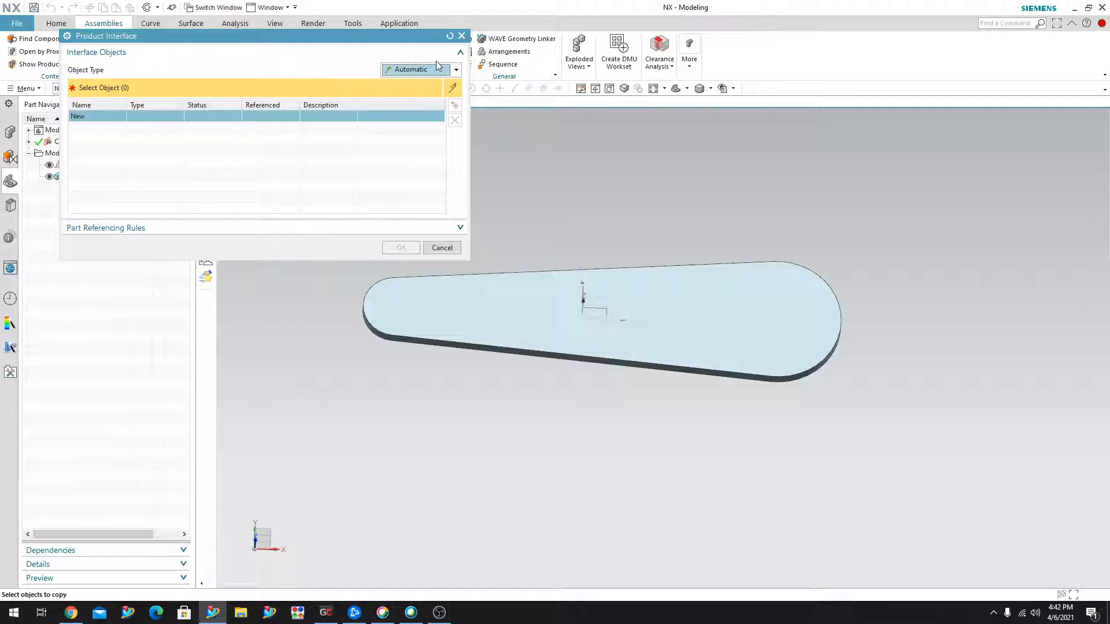
Step: Limit interface objects to Body and pick the plate's solid body for publishing
click(456, 69)
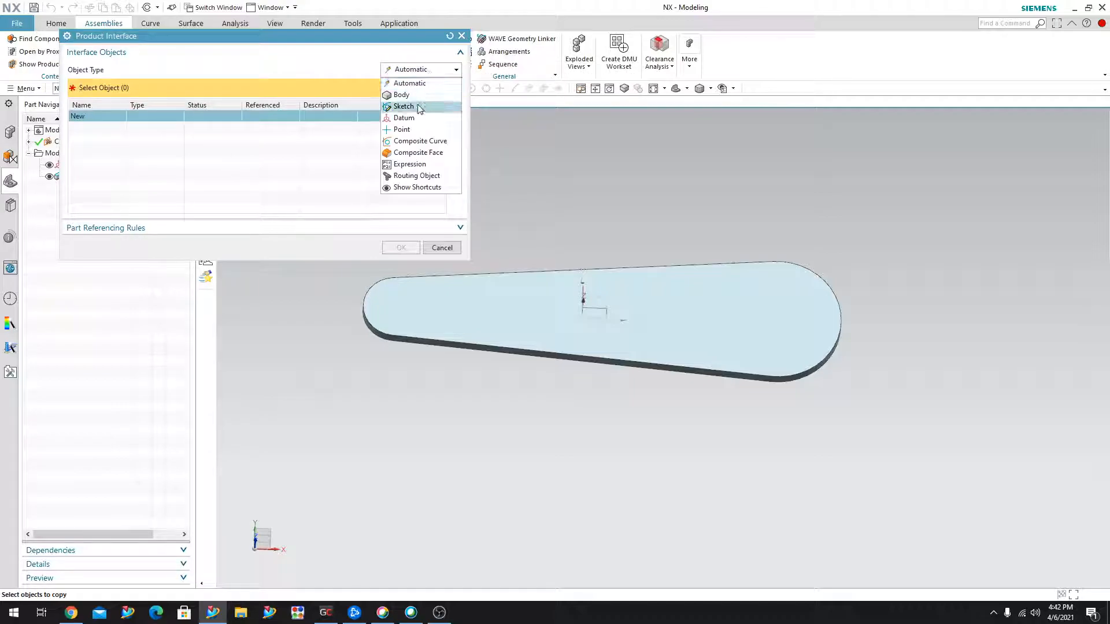
mouse_move(404, 118)
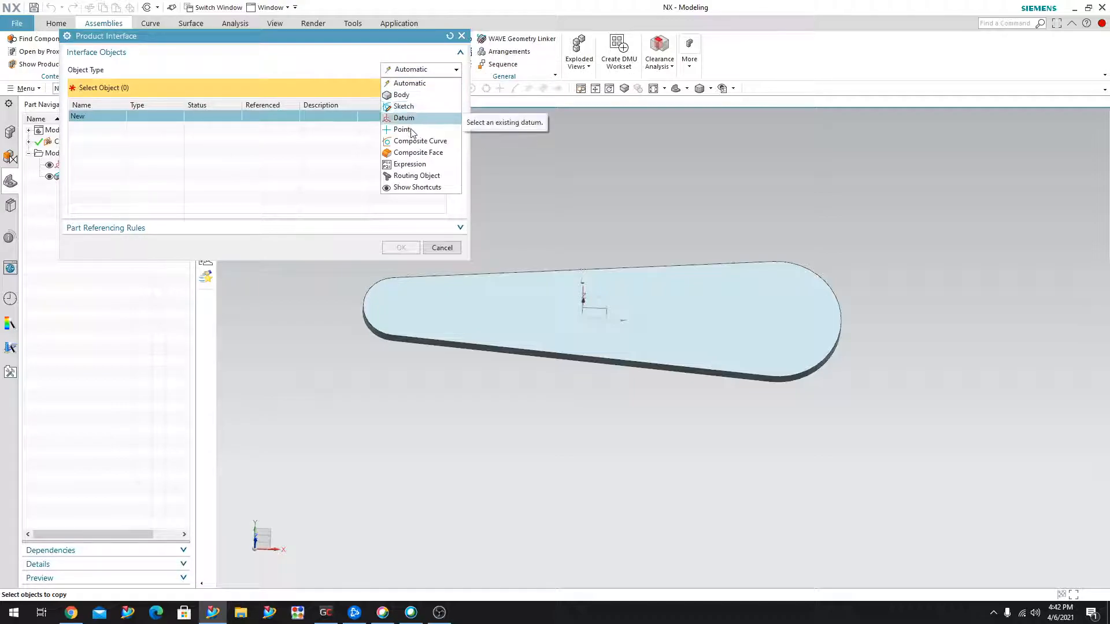
mouse_move(401, 94)
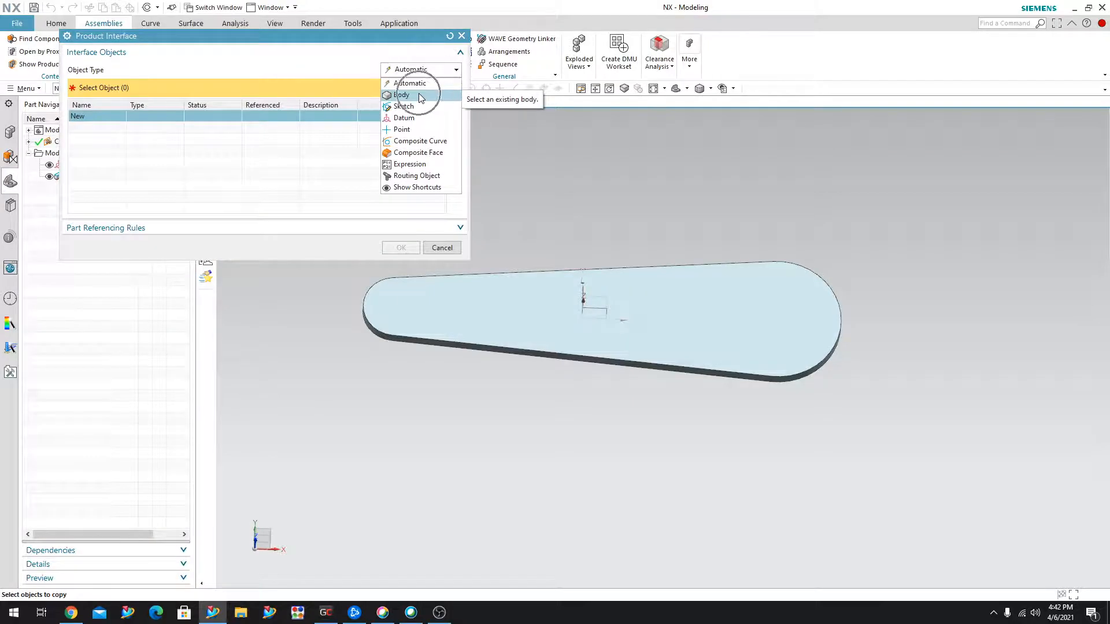
click(401, 93)
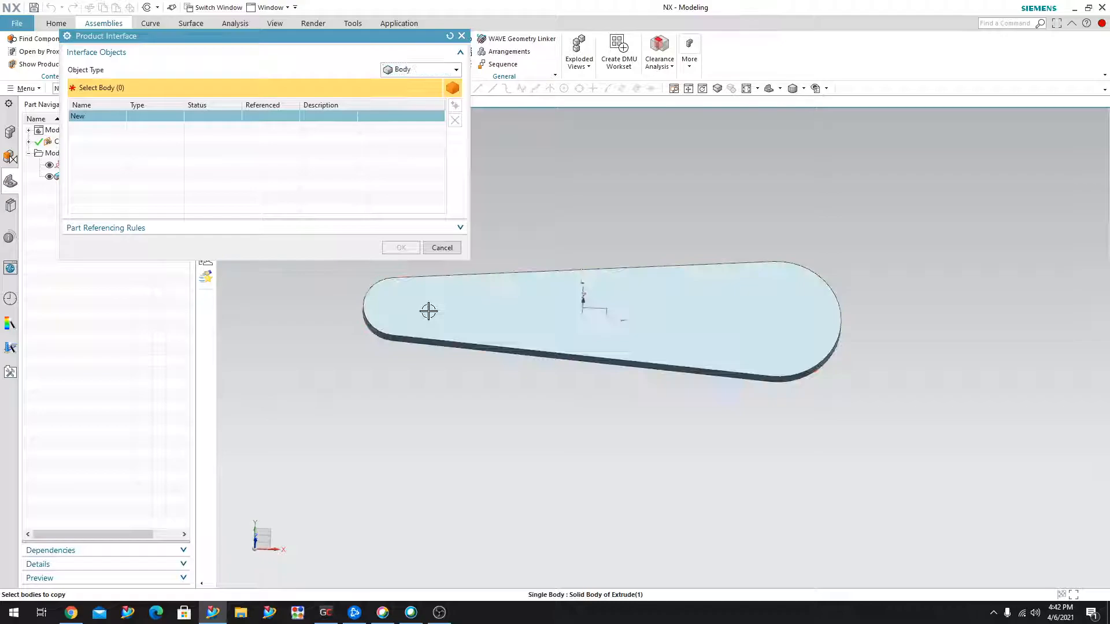
right_click(87, 116)
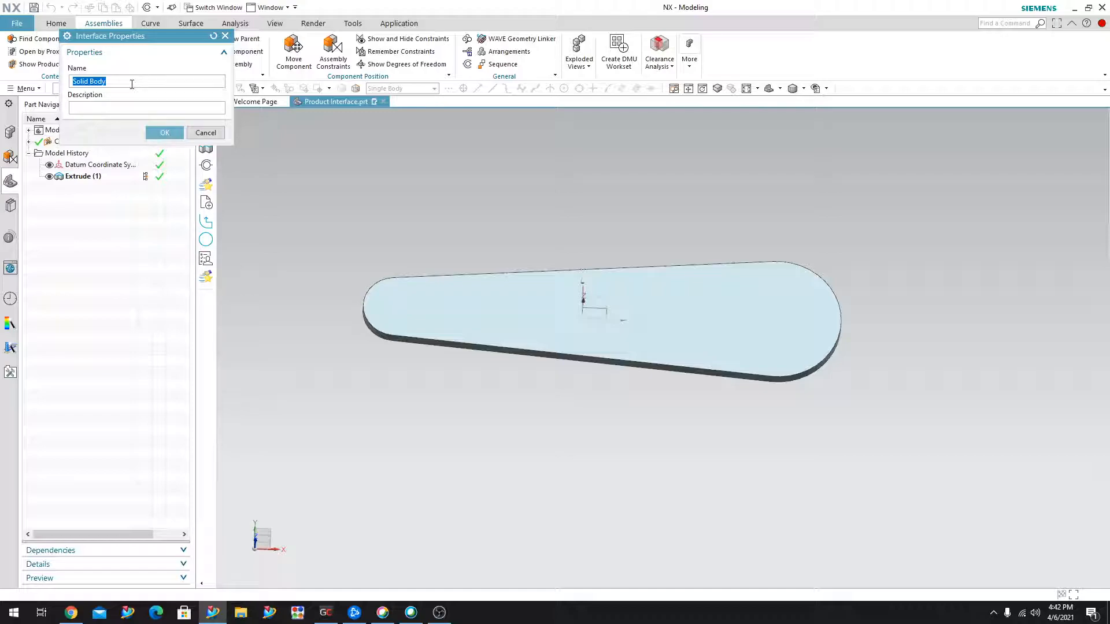
Step: Name the interface body PRE_MACHINED_PART and confirm its properties
text(PRE_MACHINED)
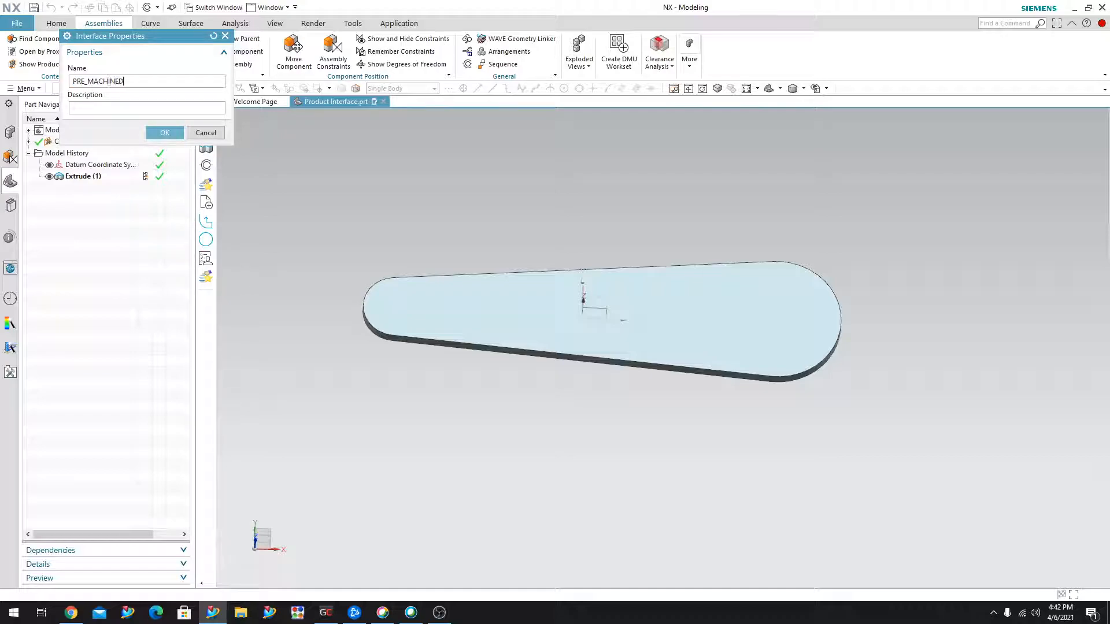
text(_PA)
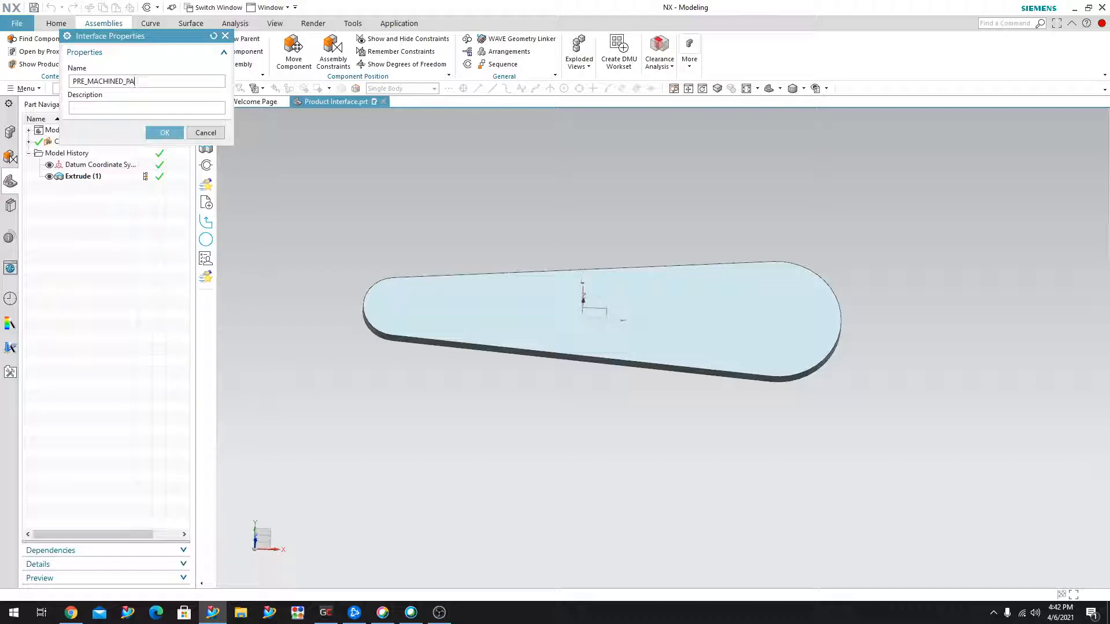
text(RT)
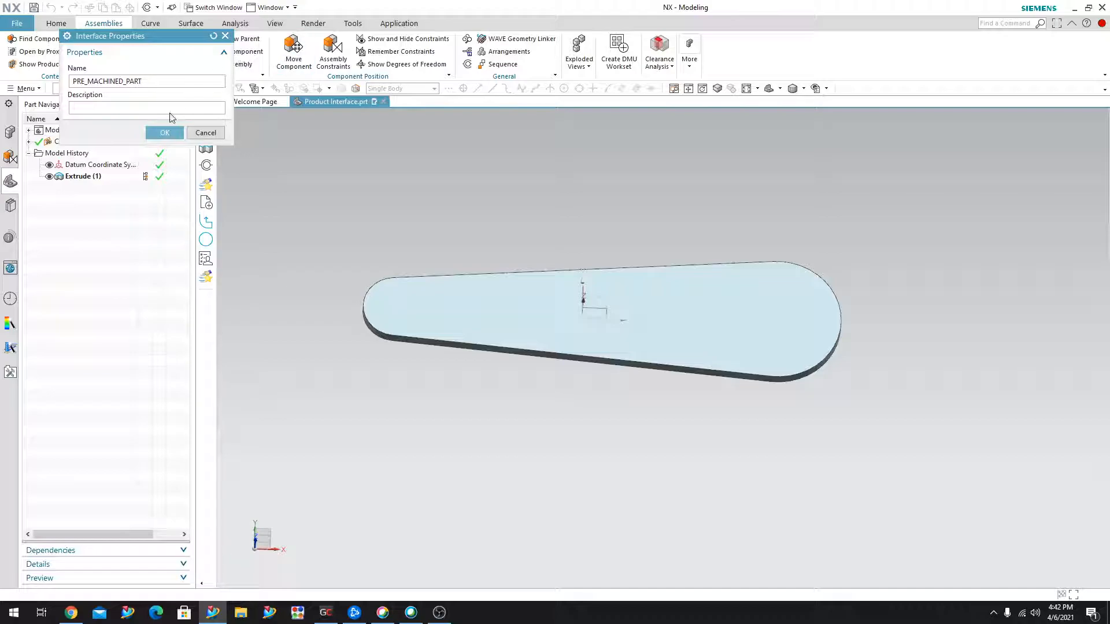
click(164, 132)
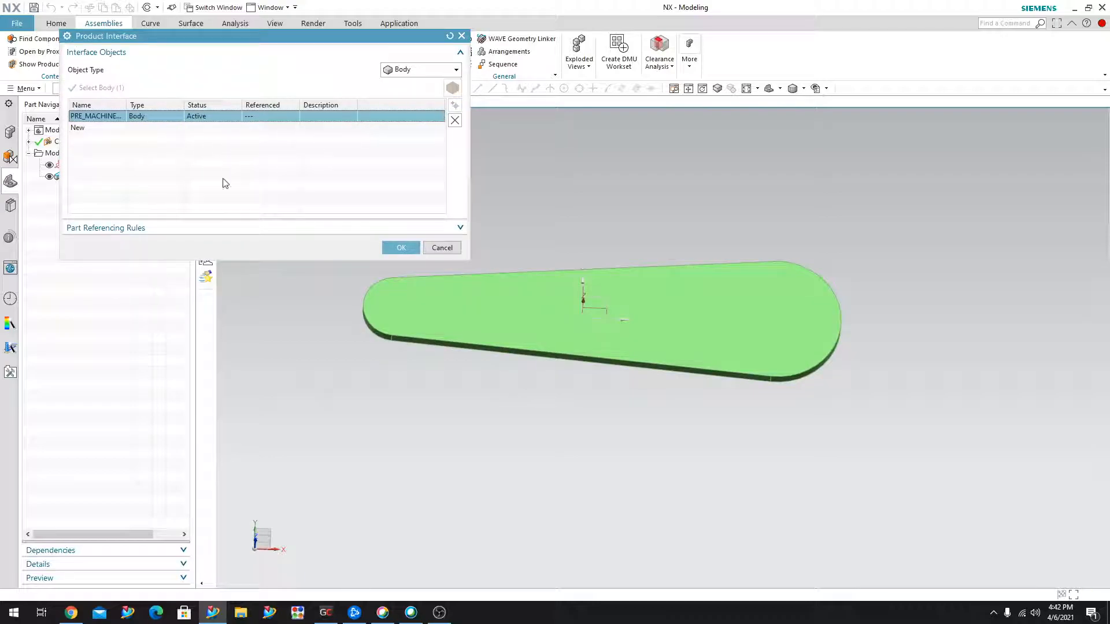
mouse_move(149, 76)
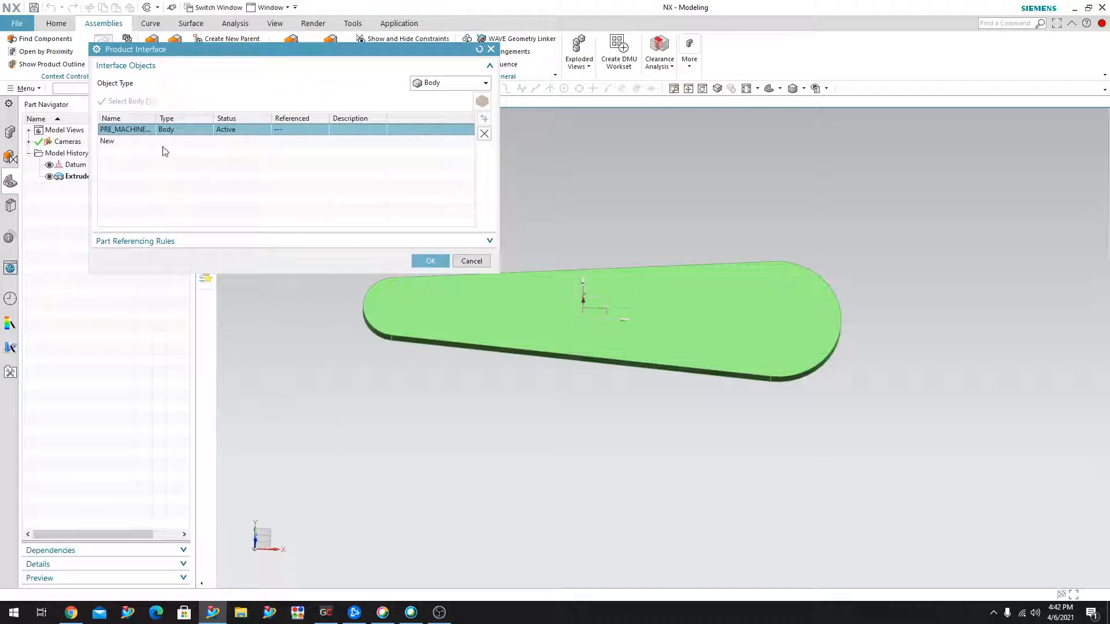
Step: Confirm the Product Interface so the plate gains a Product Interface node
click(126, 130)
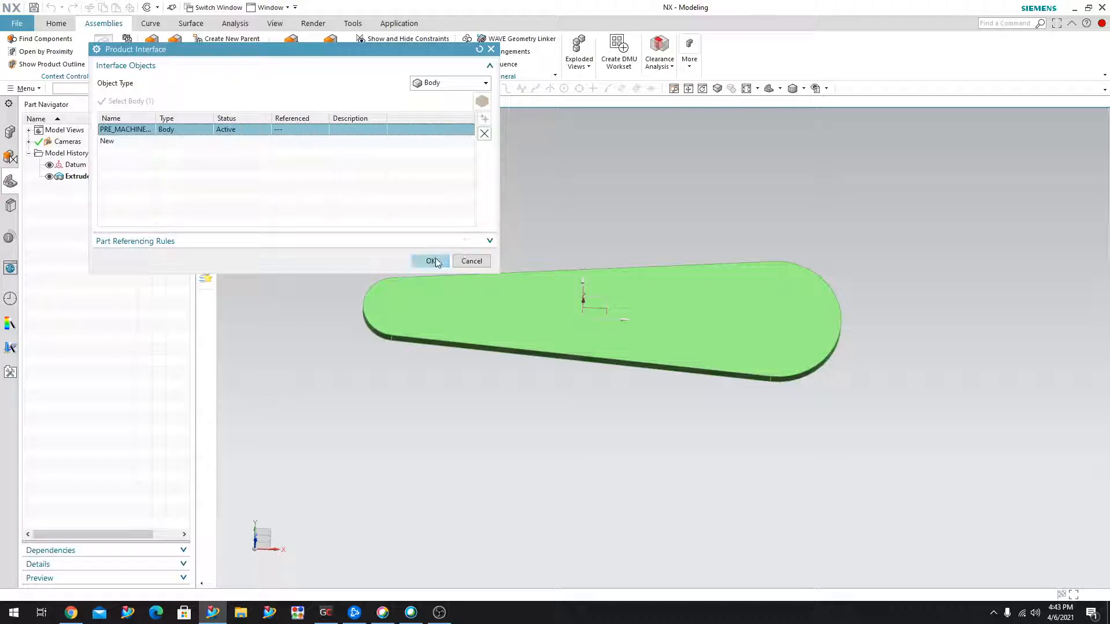
click(430, 260)
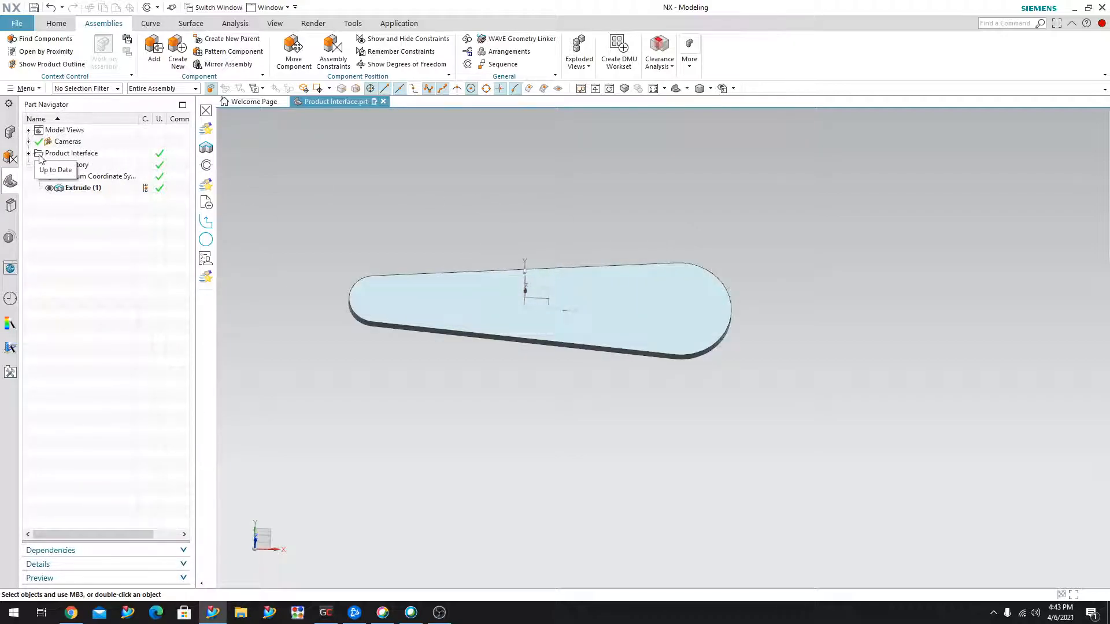
Step: Expand Product Interface to show PRE_MACHINED_PART, then start a new part file
click(89, 164)
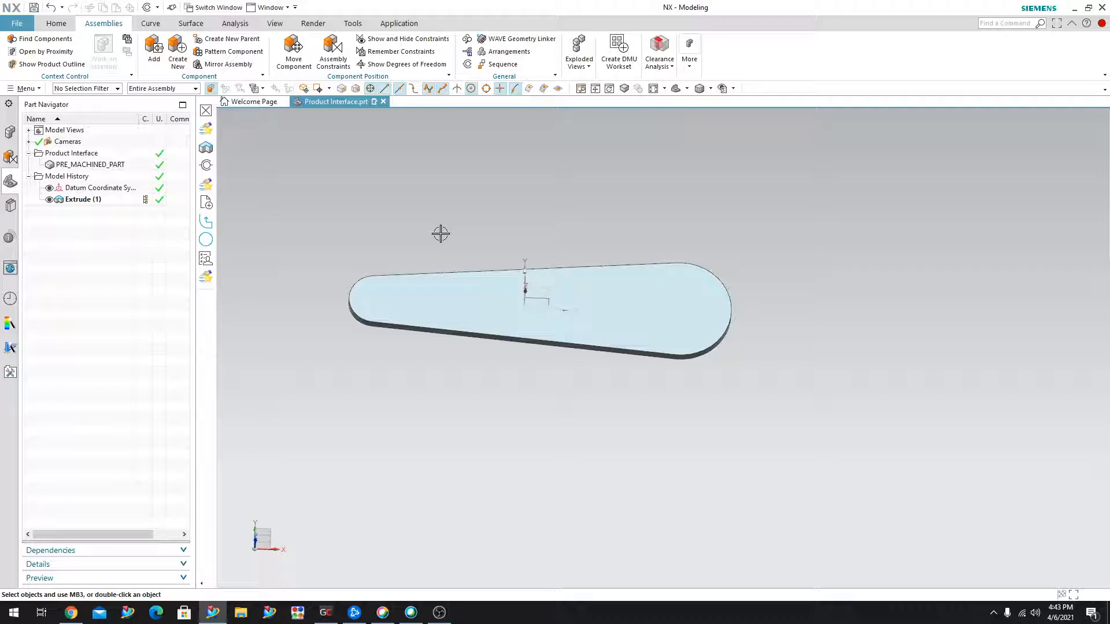
mouse_move(373, 189)
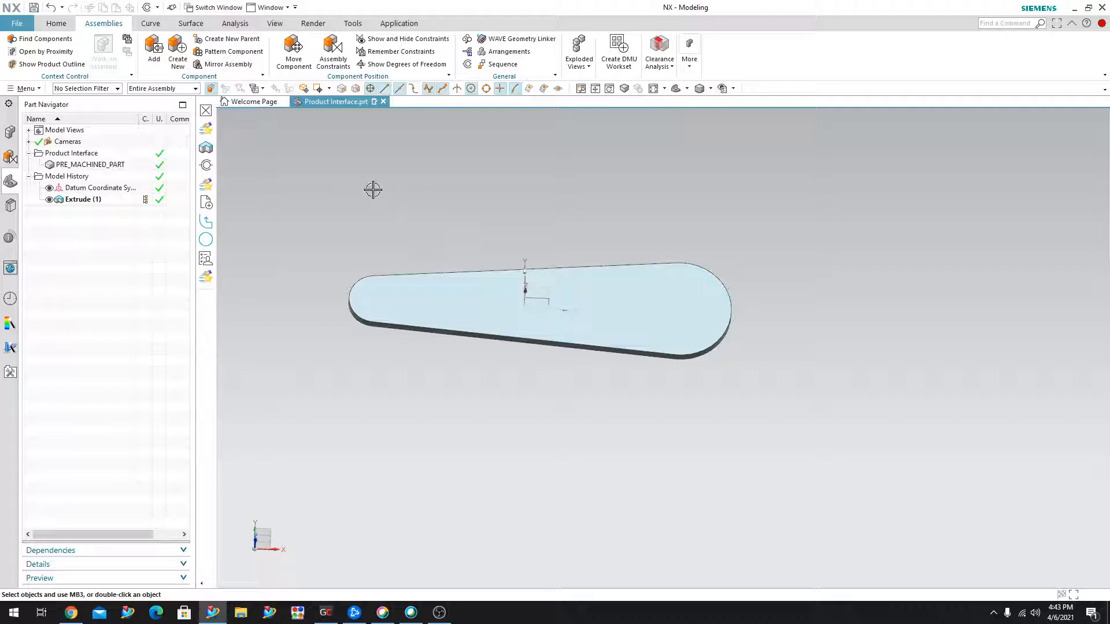
click(16, 23)
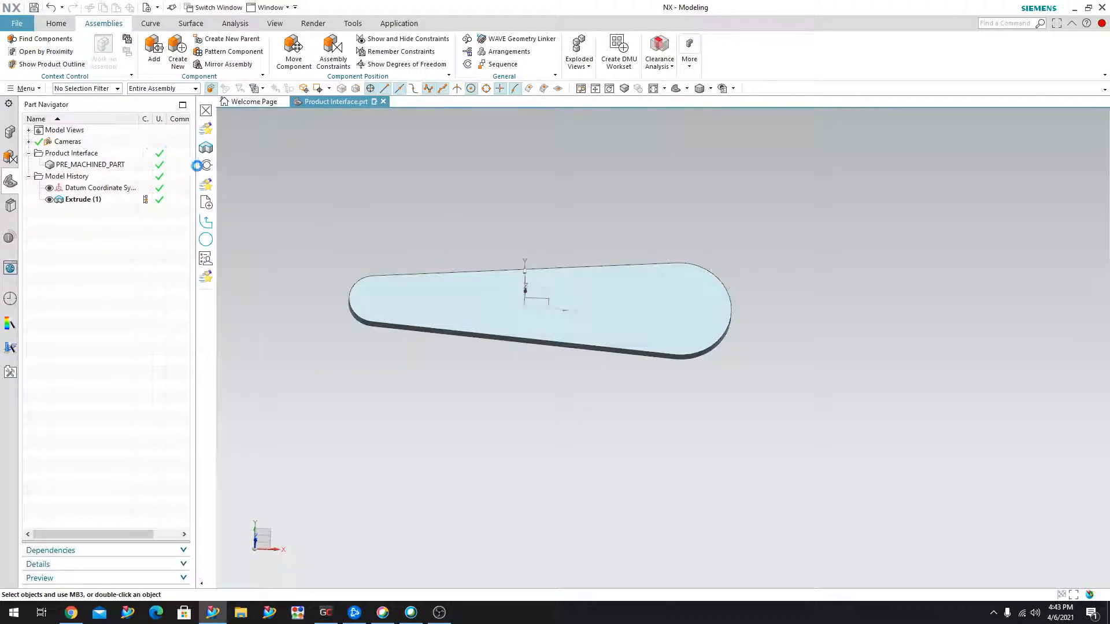
click(178, 53)
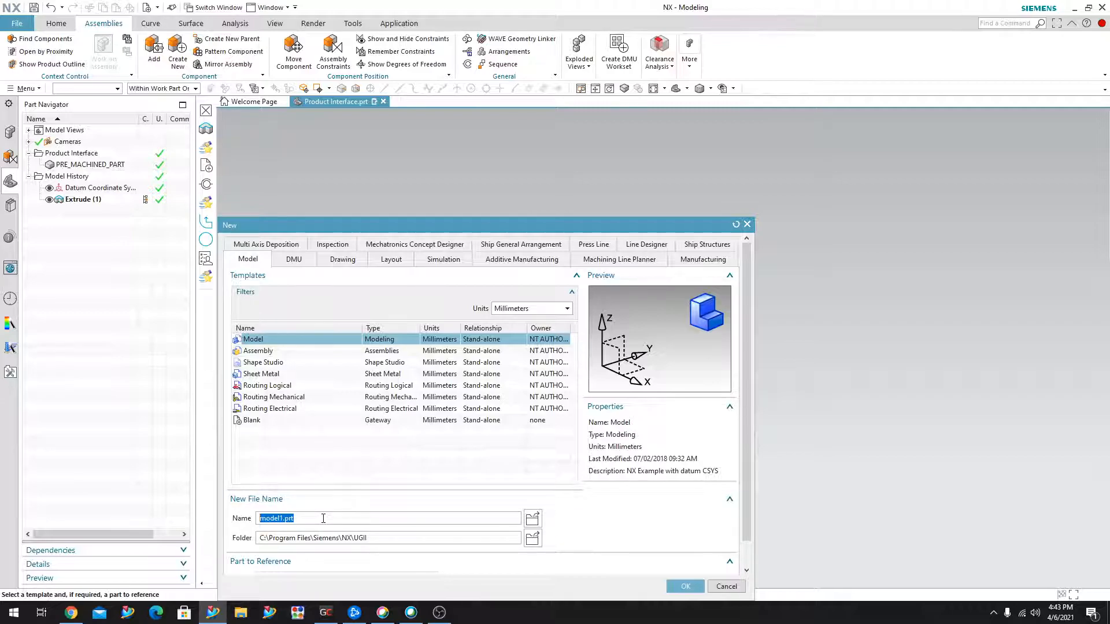
Step: Create the new Model part PART2.prt in the Desktop folder
click(531, 538)
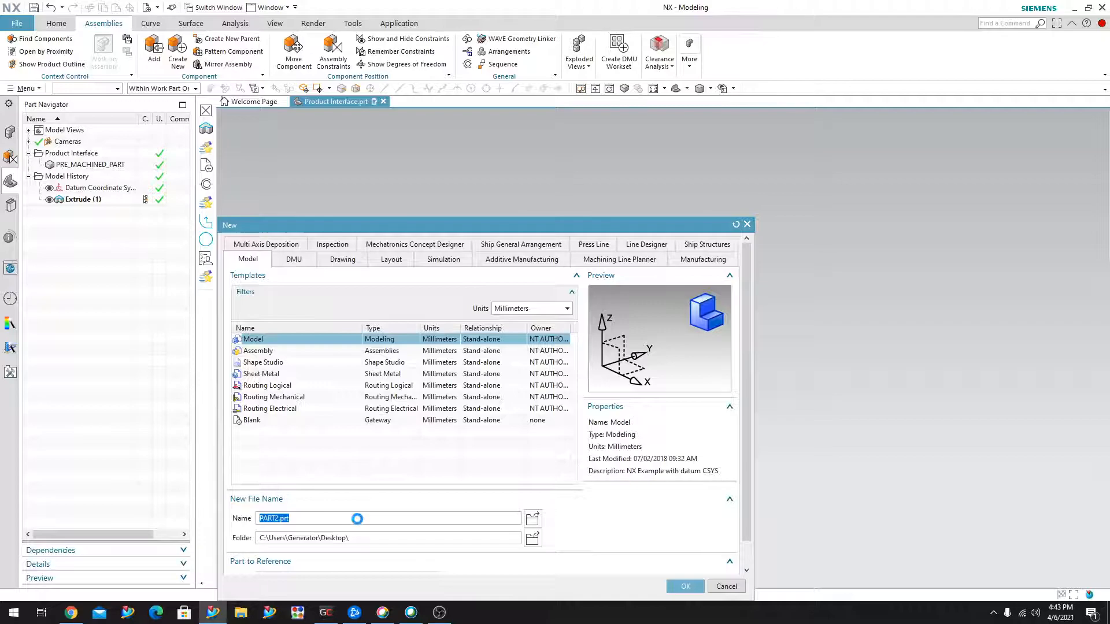
click(683, 586)
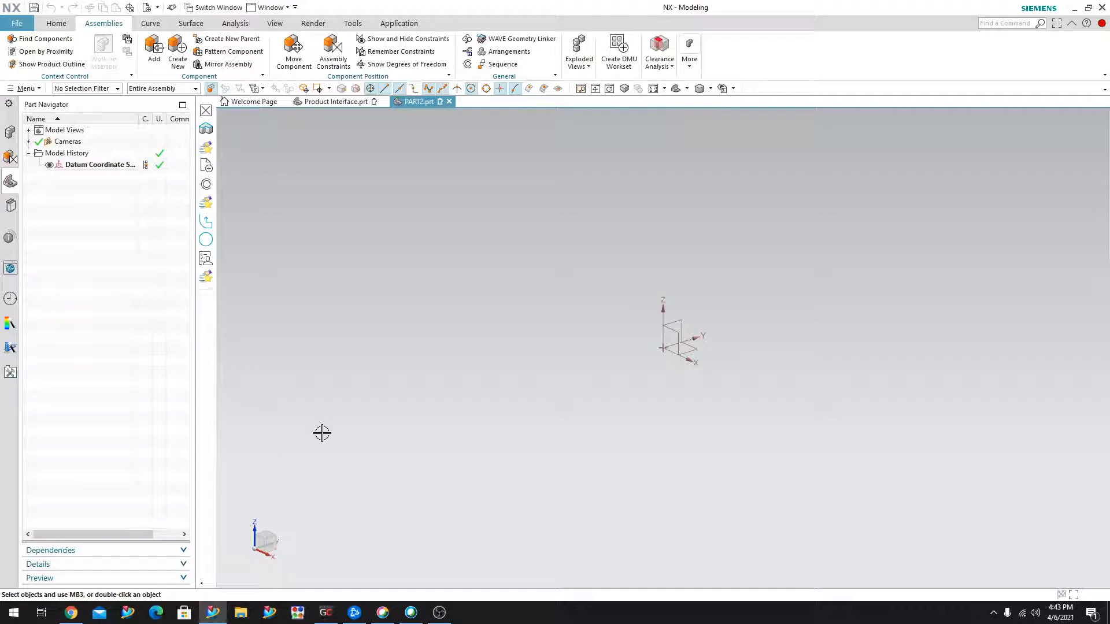
mouse_move(387, 273)
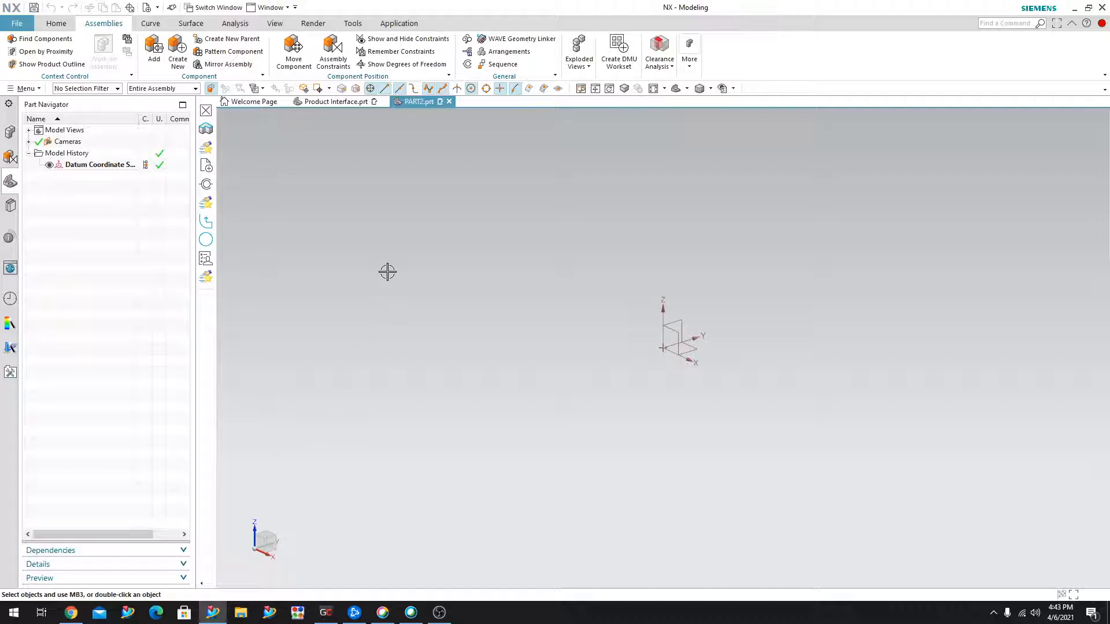
mouse_move(55, 23)
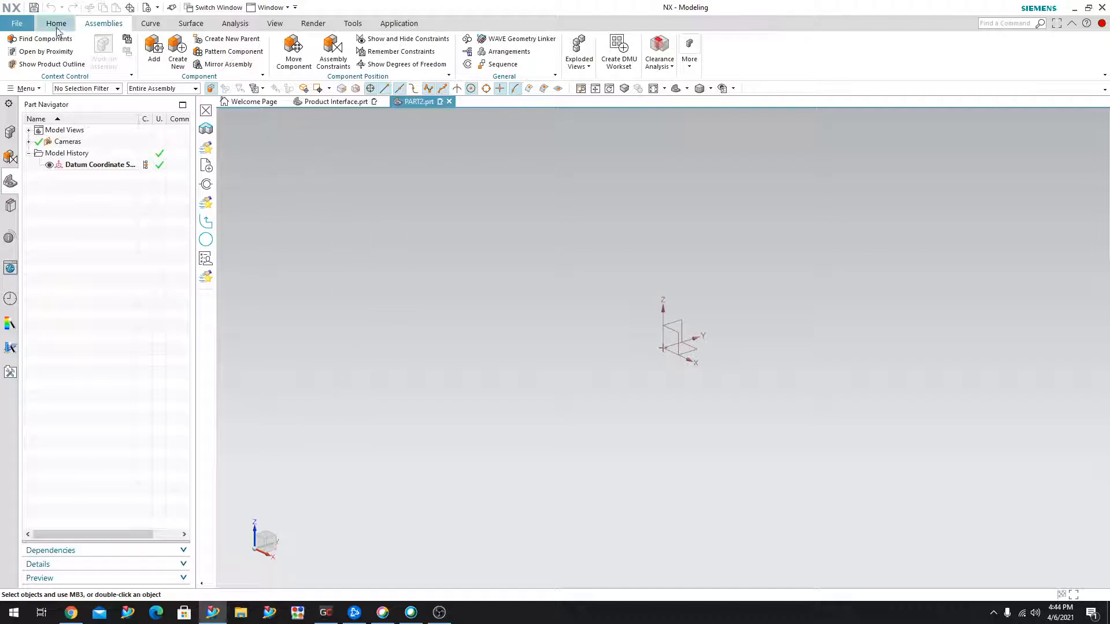
Step: Start the WAVE Interface Linker from the Home feature gallery in PART2
click(56, 23)
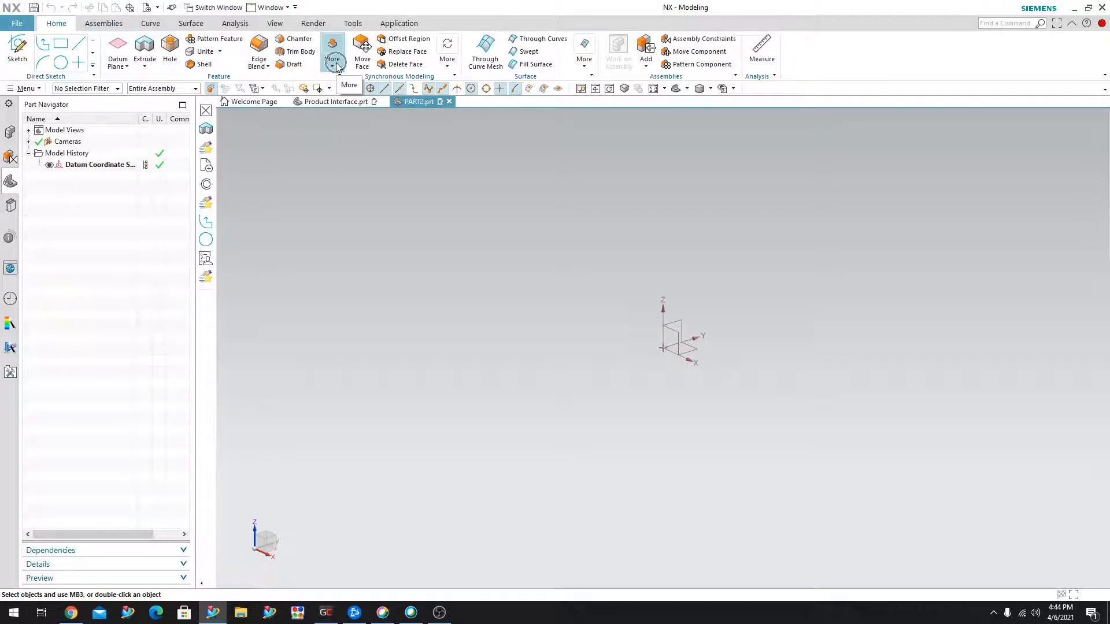
click(331, 51)
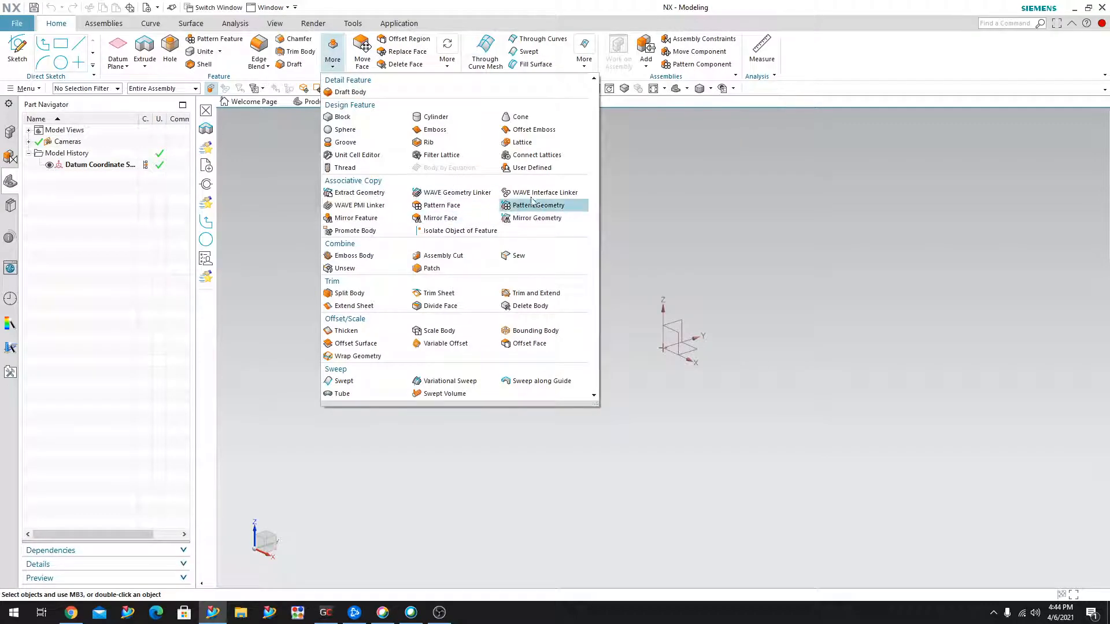
mouse_move(543, 192)
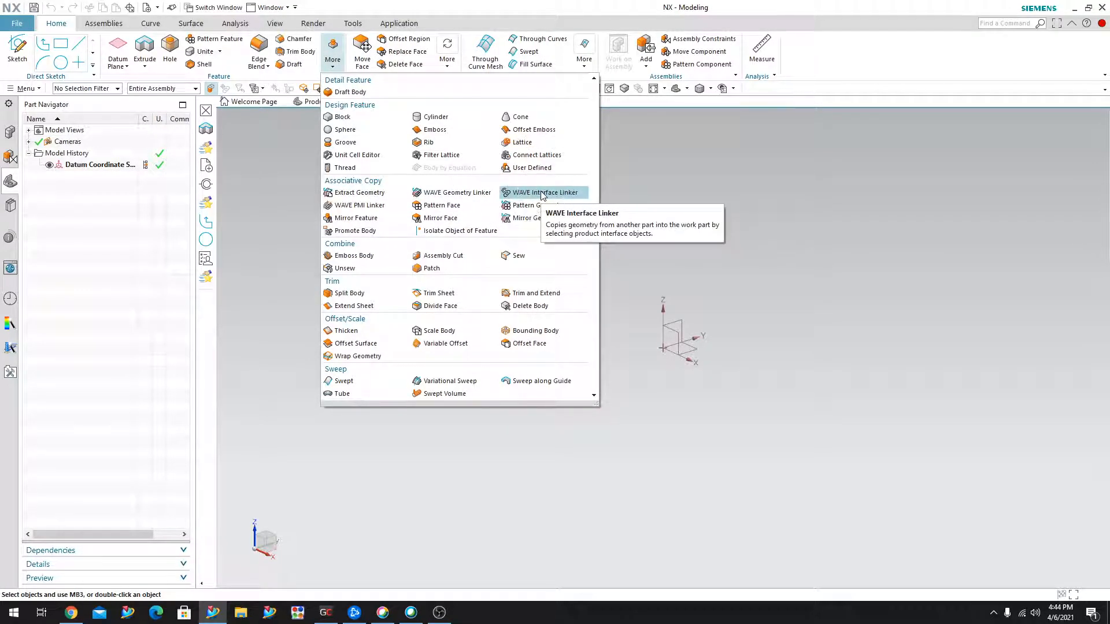
click(543, 193)
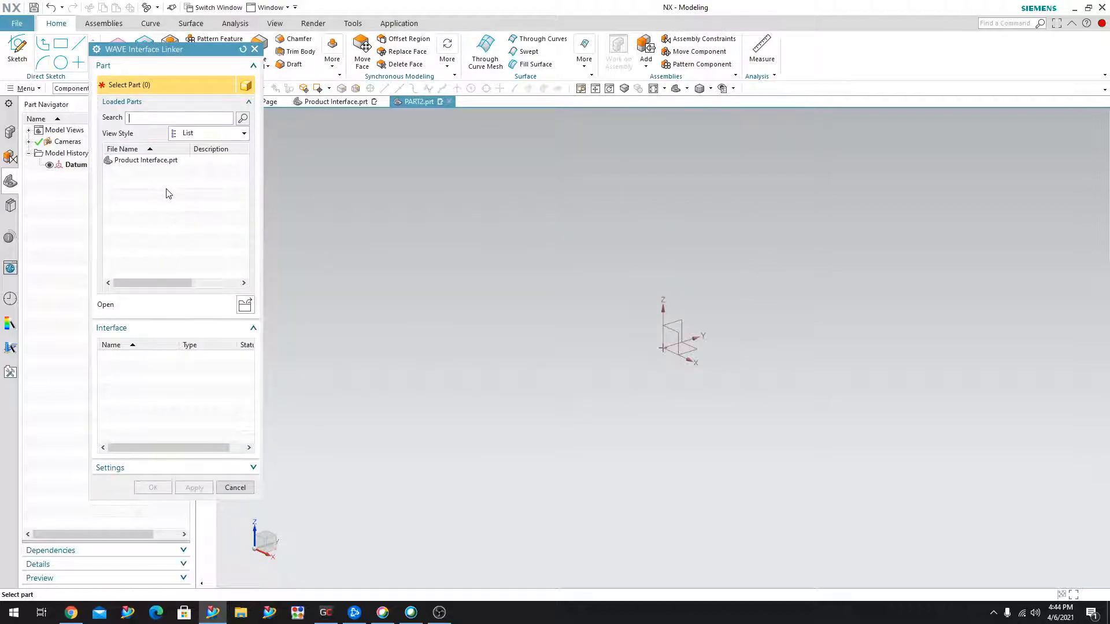
mouse_move(190, 220)
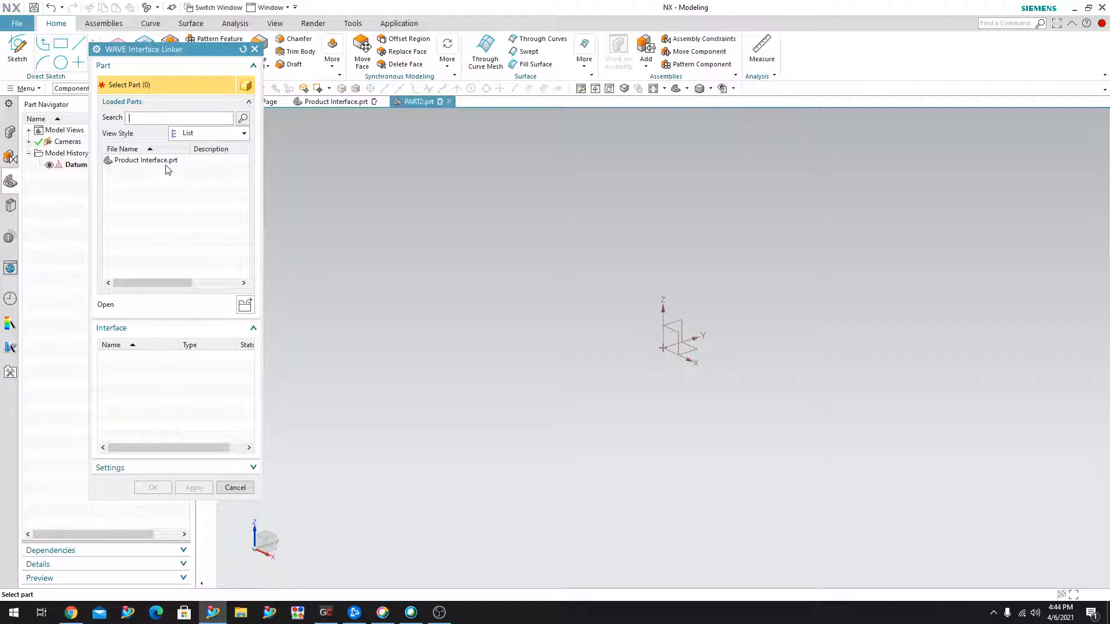
mouse_move(146, 160)
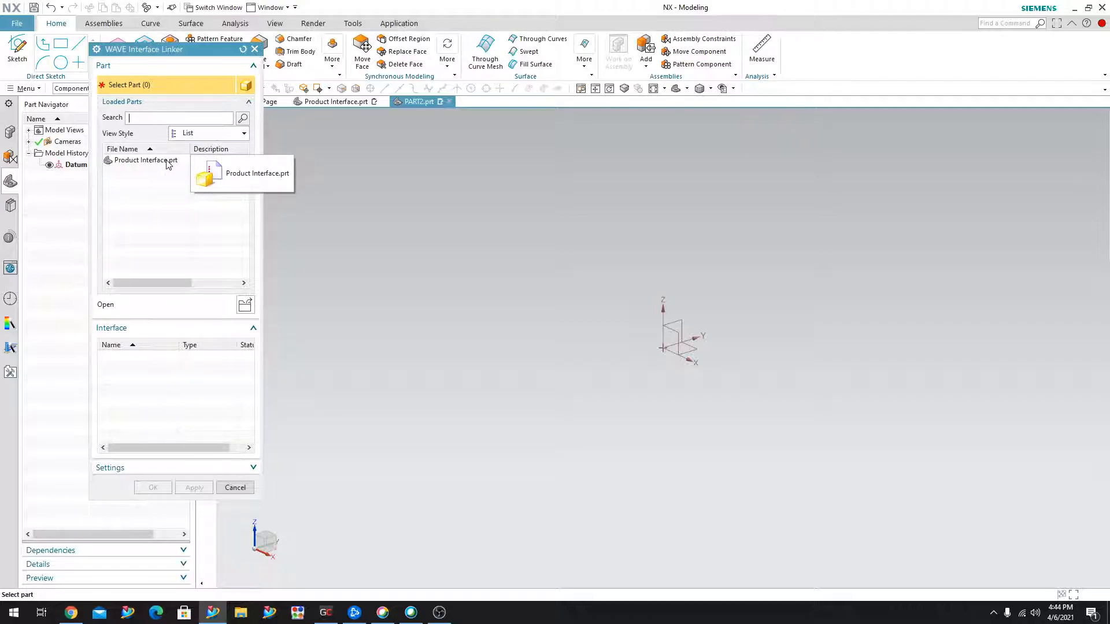
Step: Link the PRE_MACHINED_PART body from Product Interface.prt into PART2 as a linked body
click(146, 159)
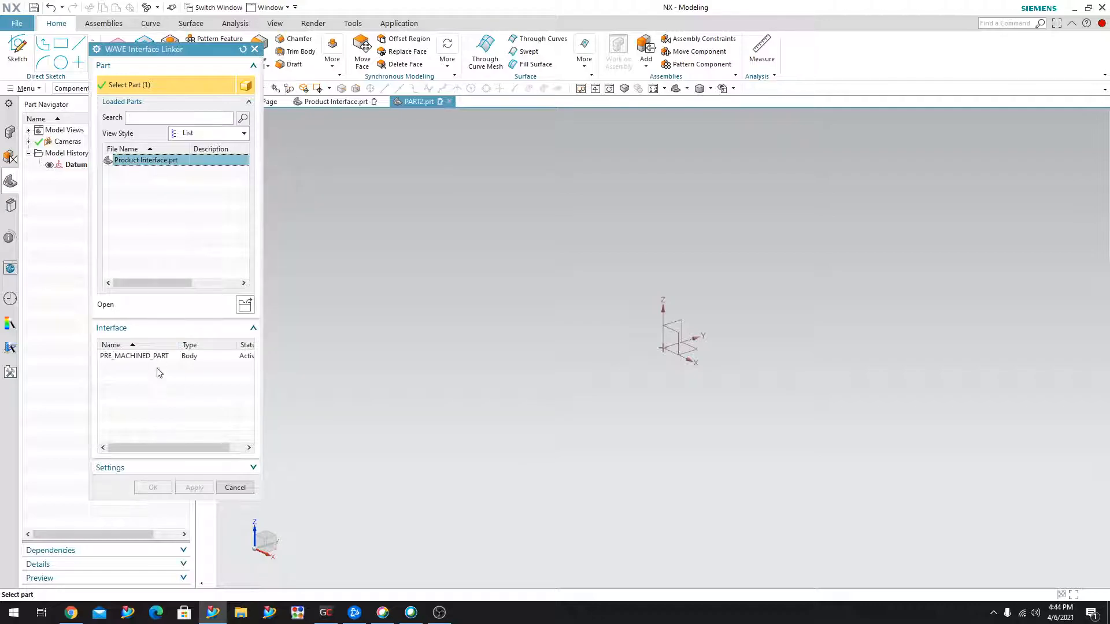
mouse_move(140, 360)
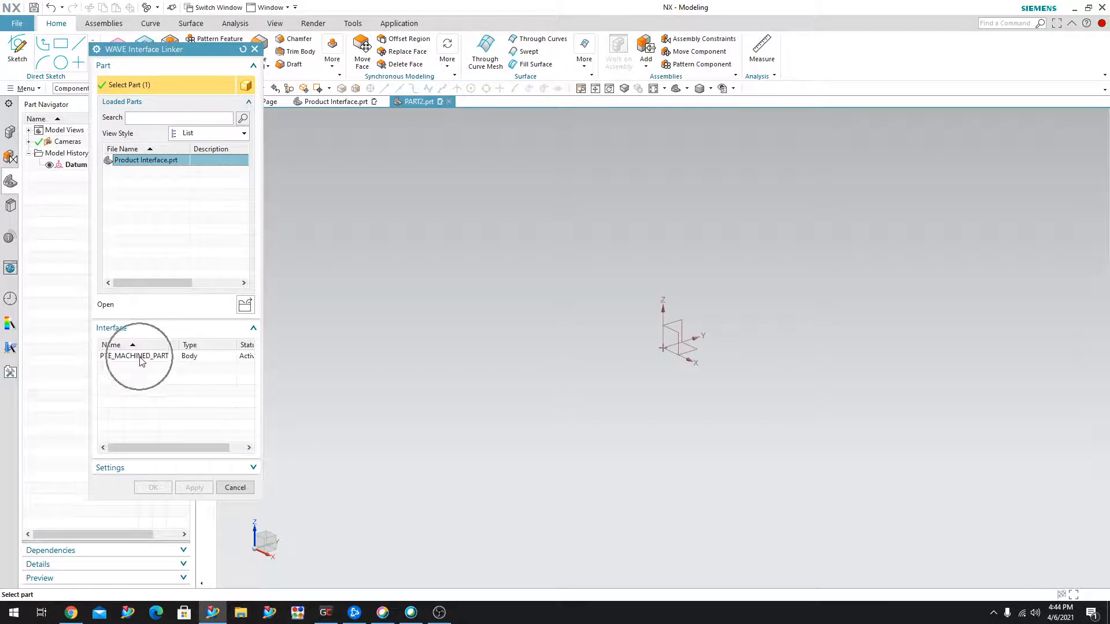
click(134, 355)
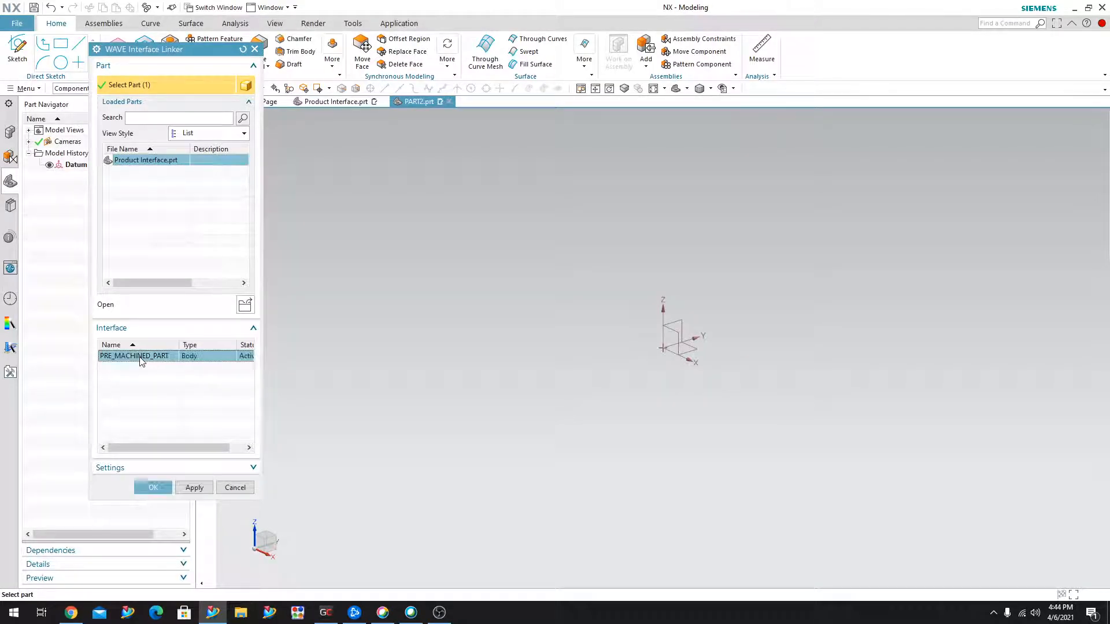
click(152, 486)
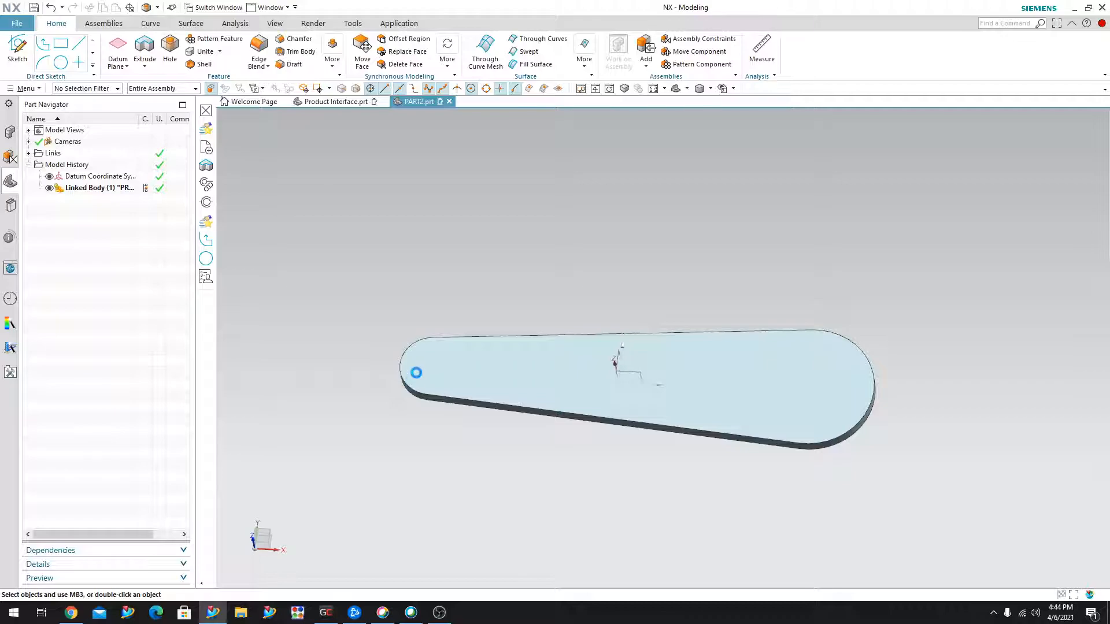
Step: Cut through holes at the centres of the lever's narrow and wide rounded ends
click(169, 51)
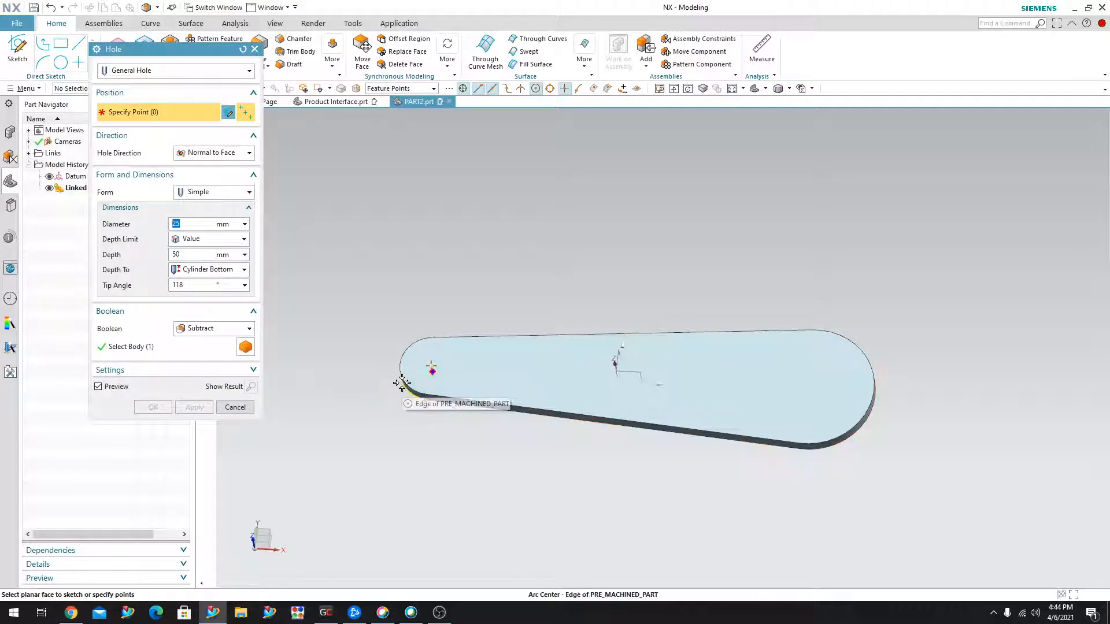
click(431, 368)
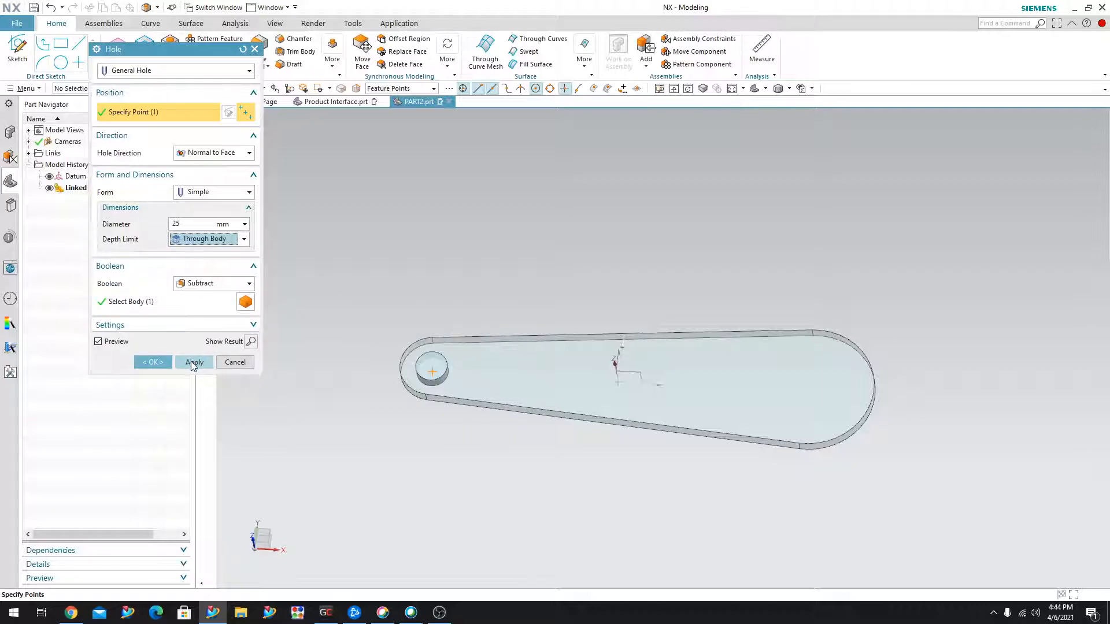
click(193, 362)
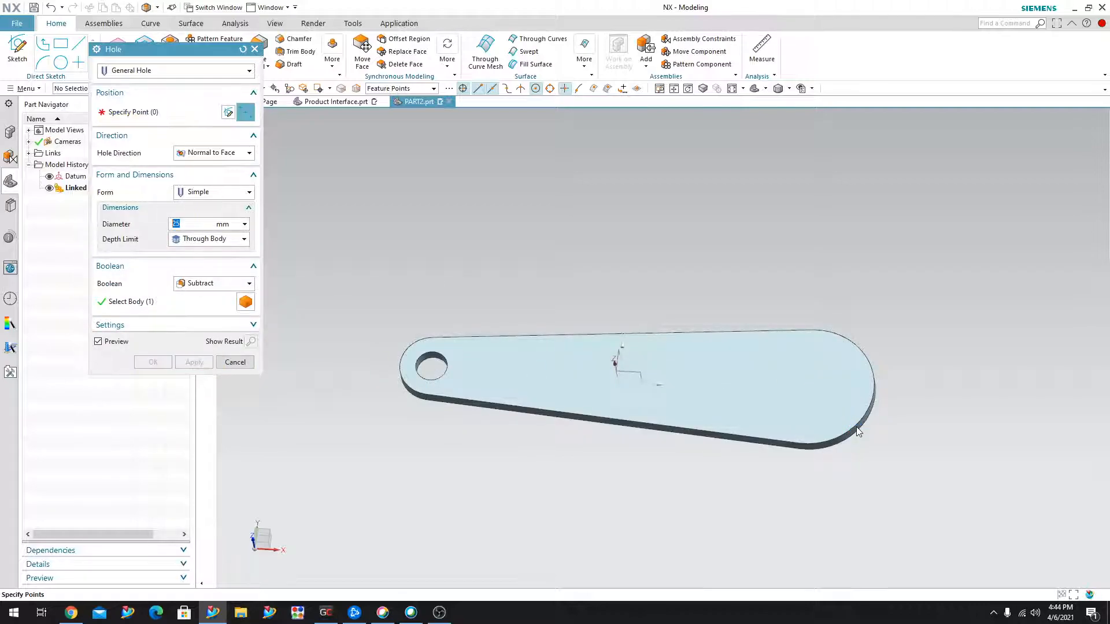
click(810, 387)
text(50)
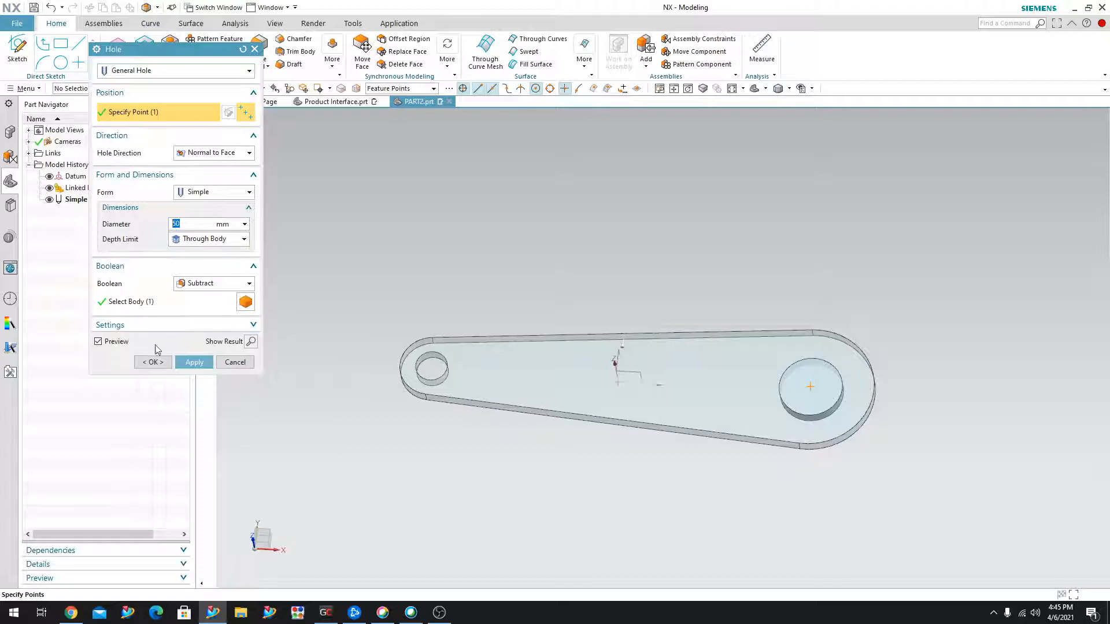
click(151, 362)
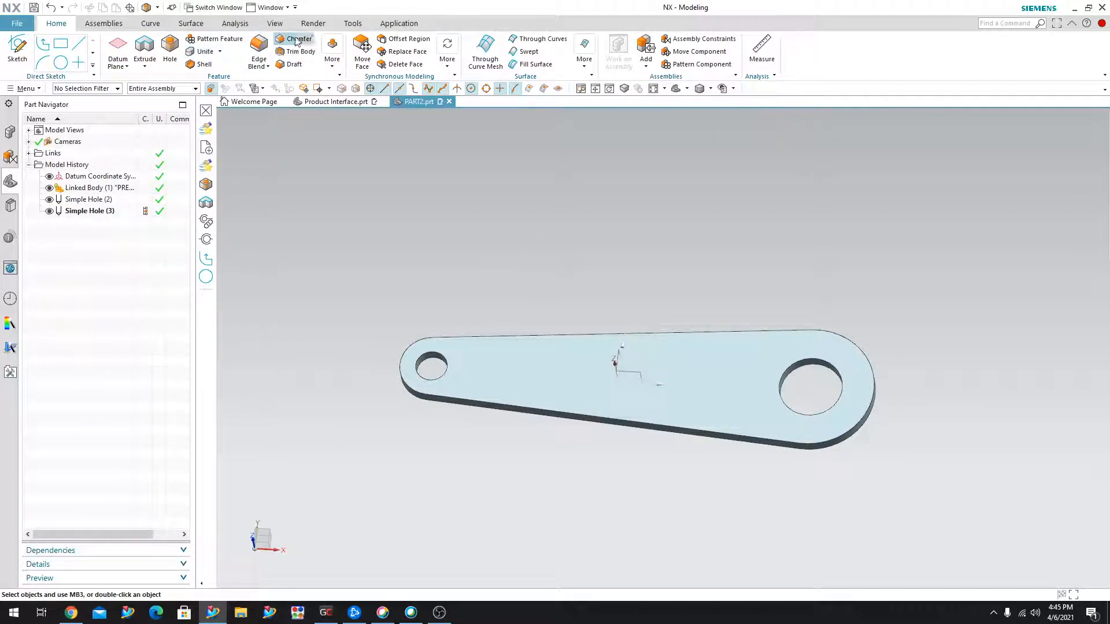
Step: Apply a 2 mm symmetric chamfer to the hole edges and lever outline edges
click(298, 39)
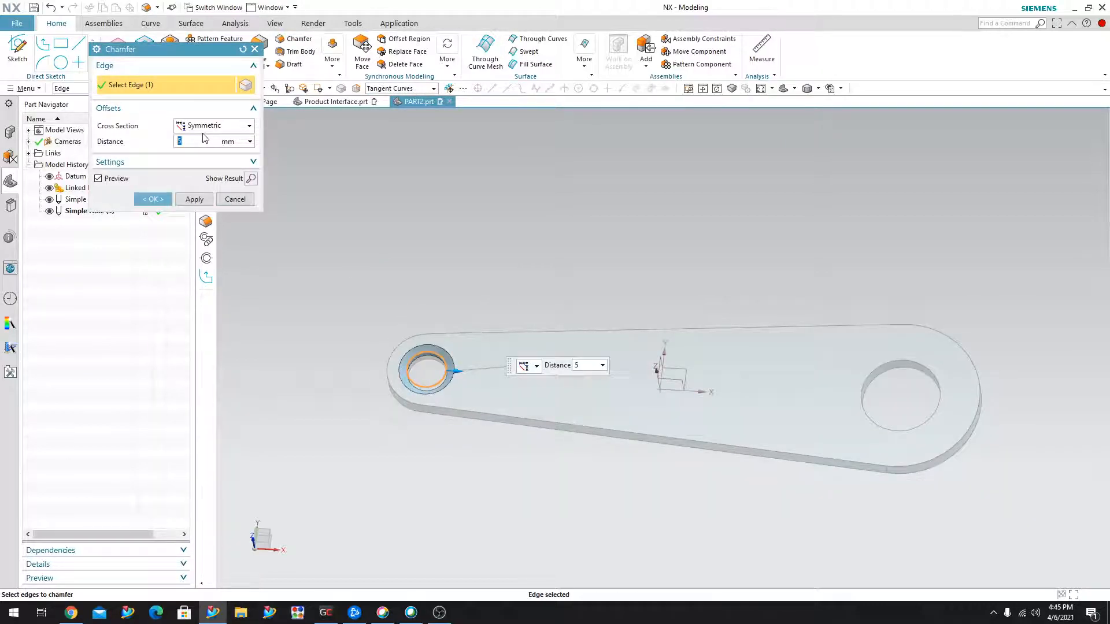
mouse_move(902, 361)
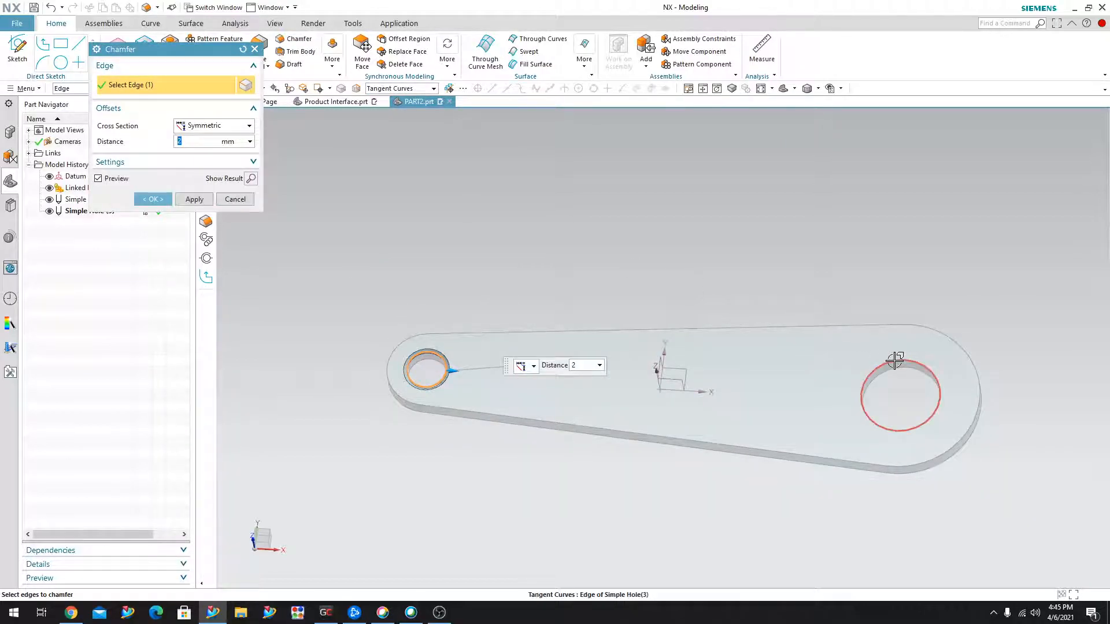
click(603, 329)
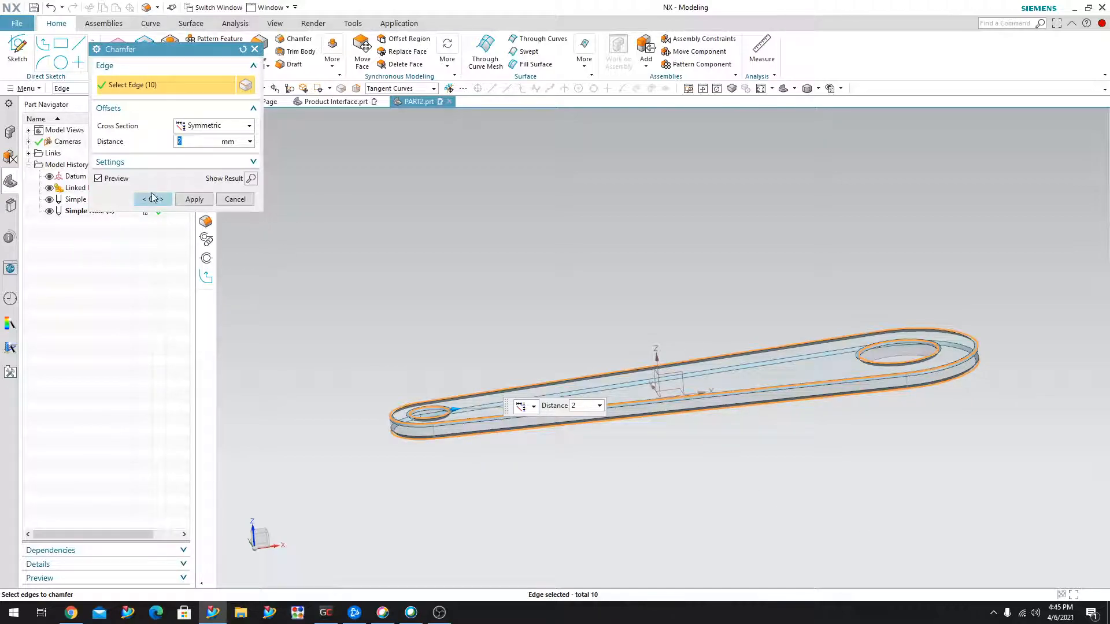
click(193, 199)
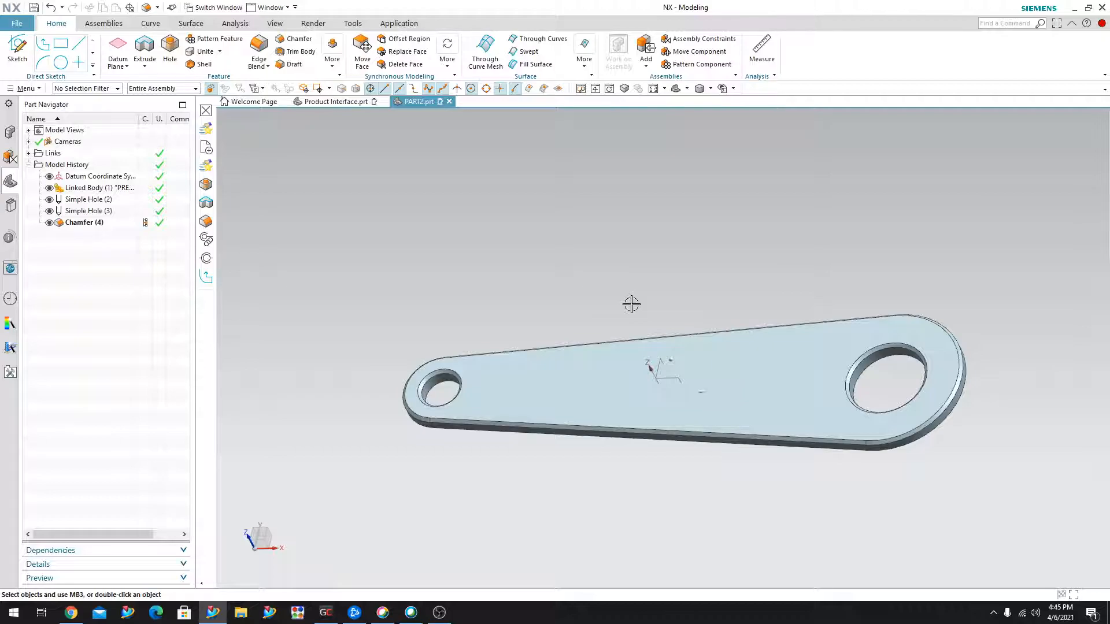
mouse_move(409, 189)
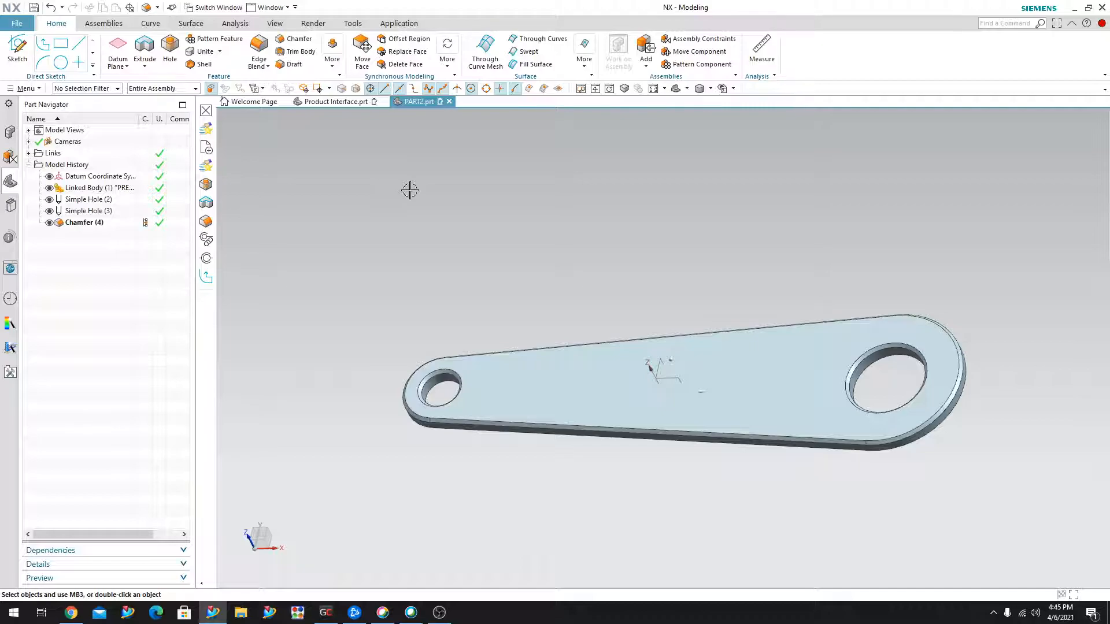
mouse_move(603, 232)
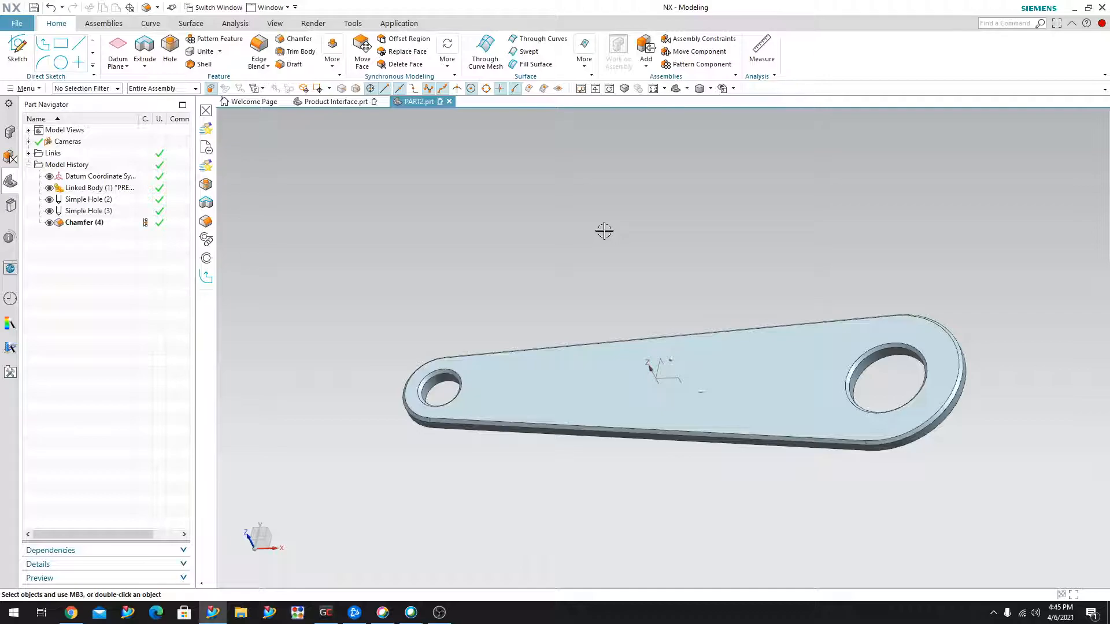
mouse_move(335, 102)
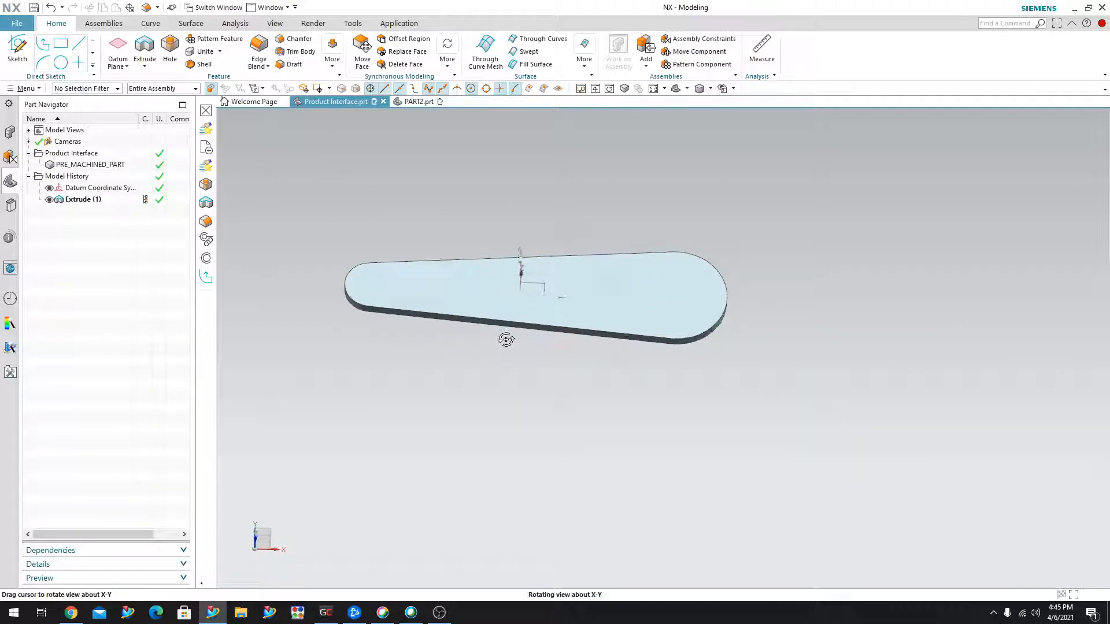
click(527, 291)
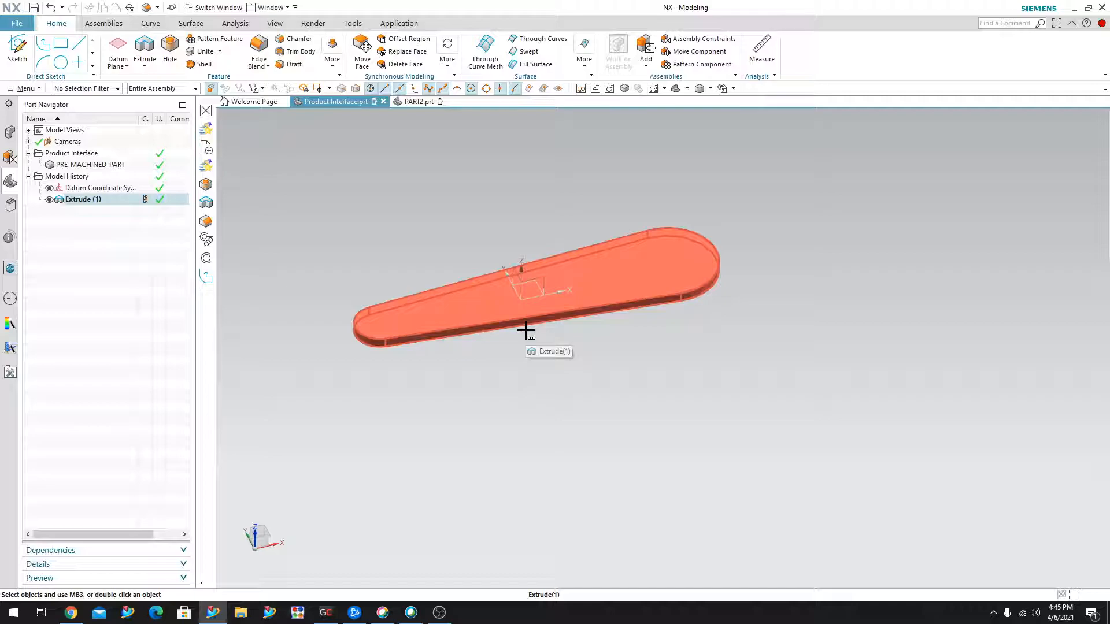
click(417, 102)
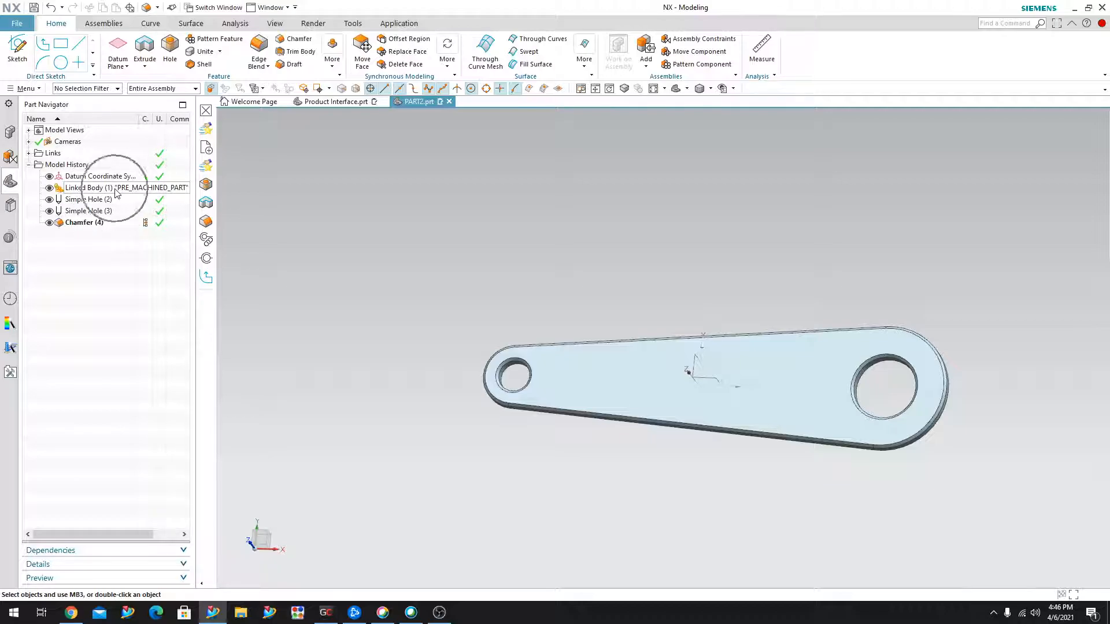
mouse_move(580, 297)
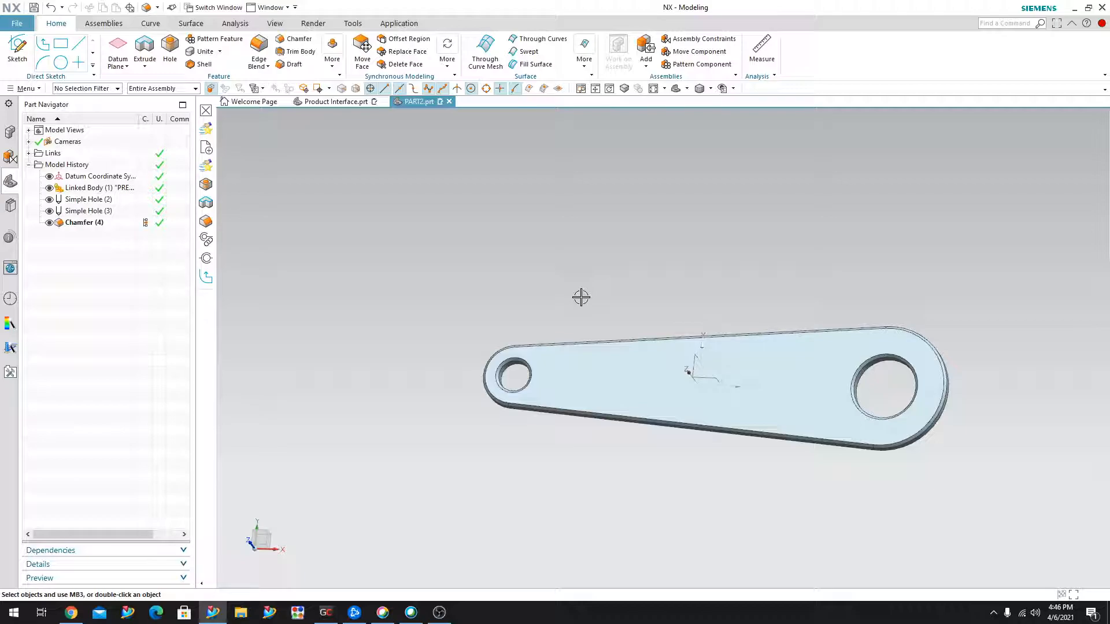
mouse_move(332, 102)
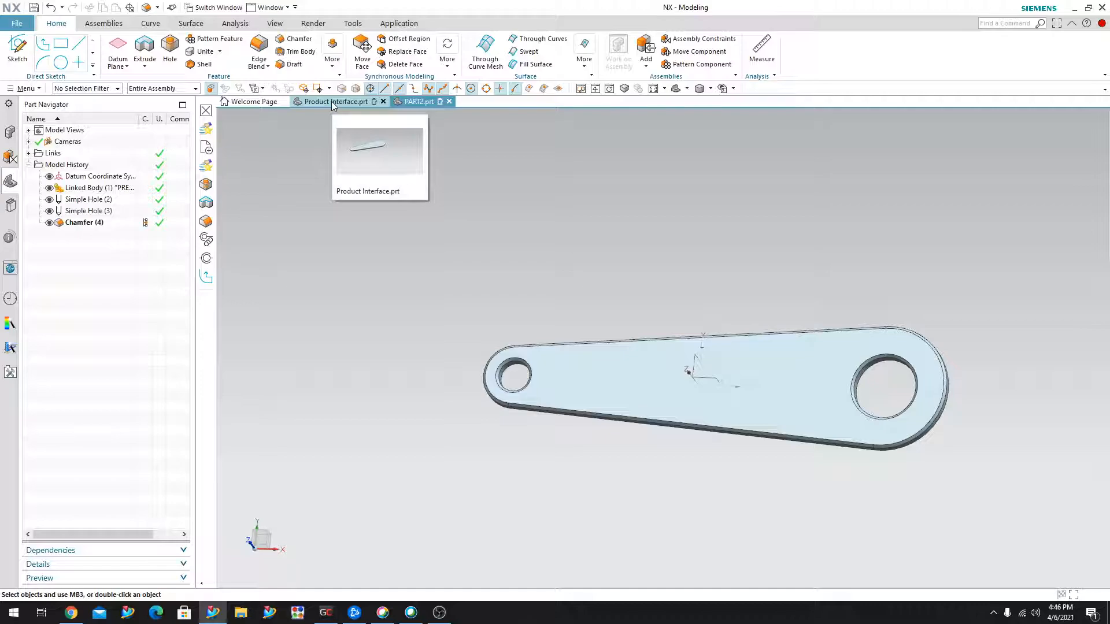
Step: In Product Interface, edit Extrude (1)'s sketch so the plate length becomes 600 mm
click(335, 102)
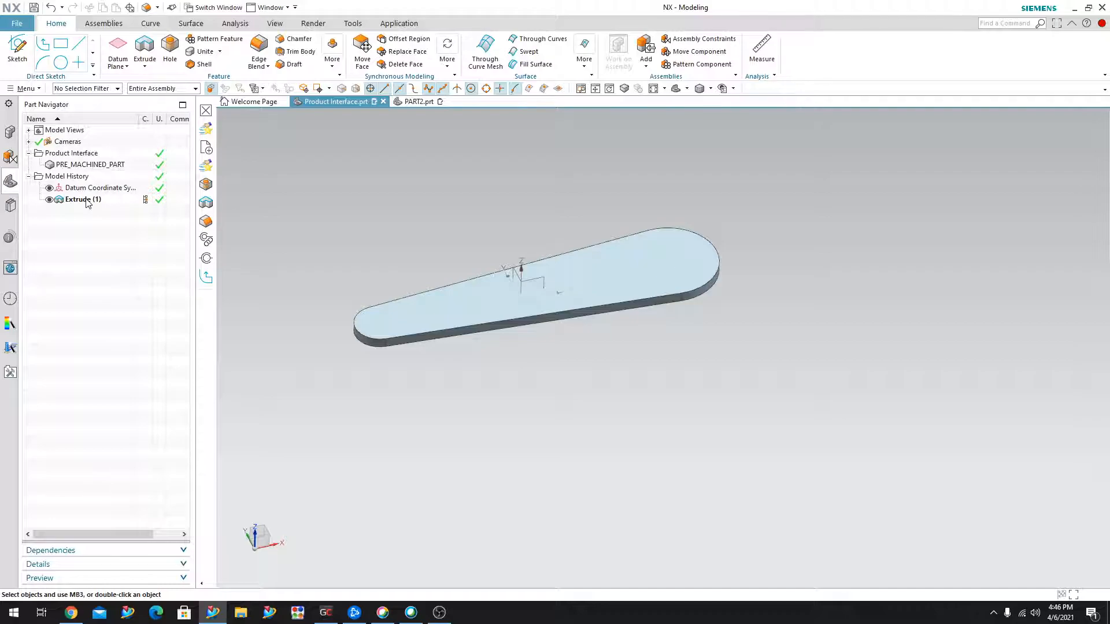
double_click(83, 199)
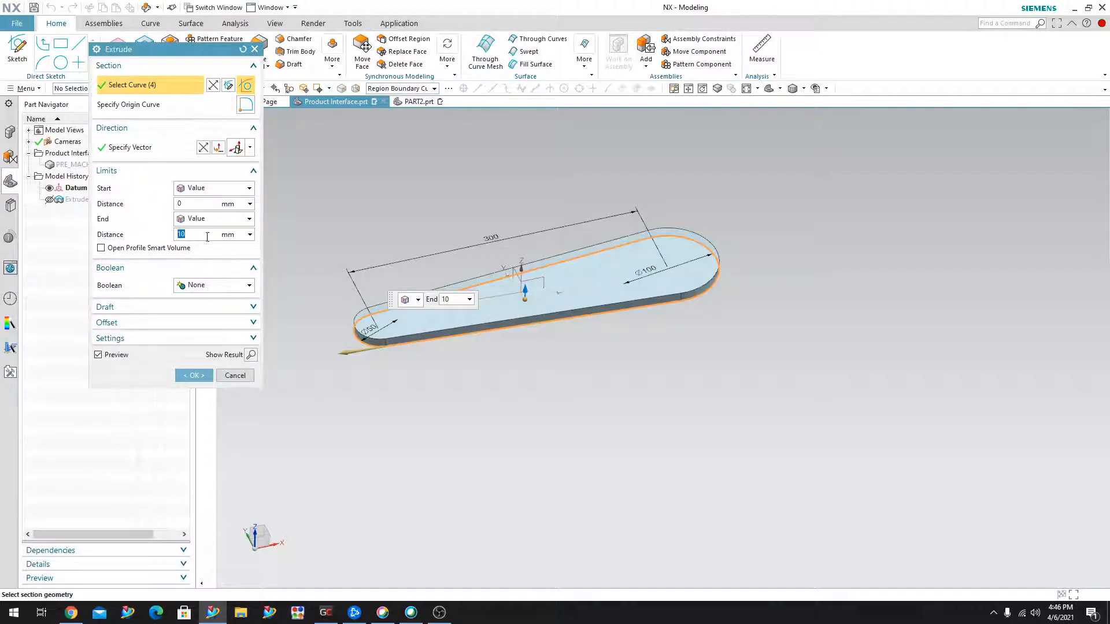
click(193, 374)
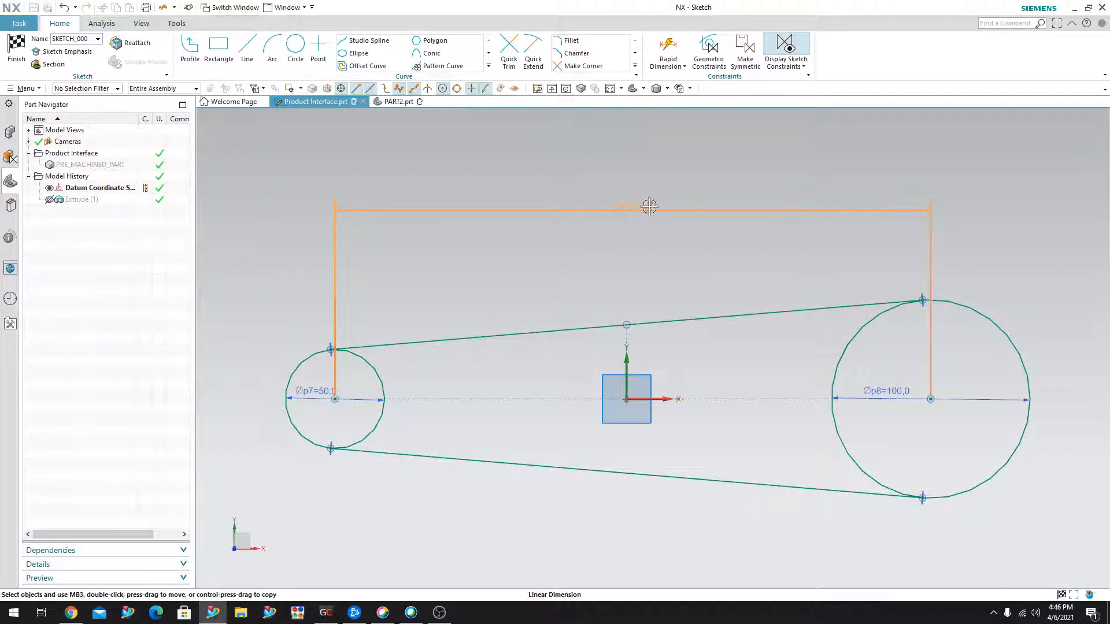
click(648, 206)
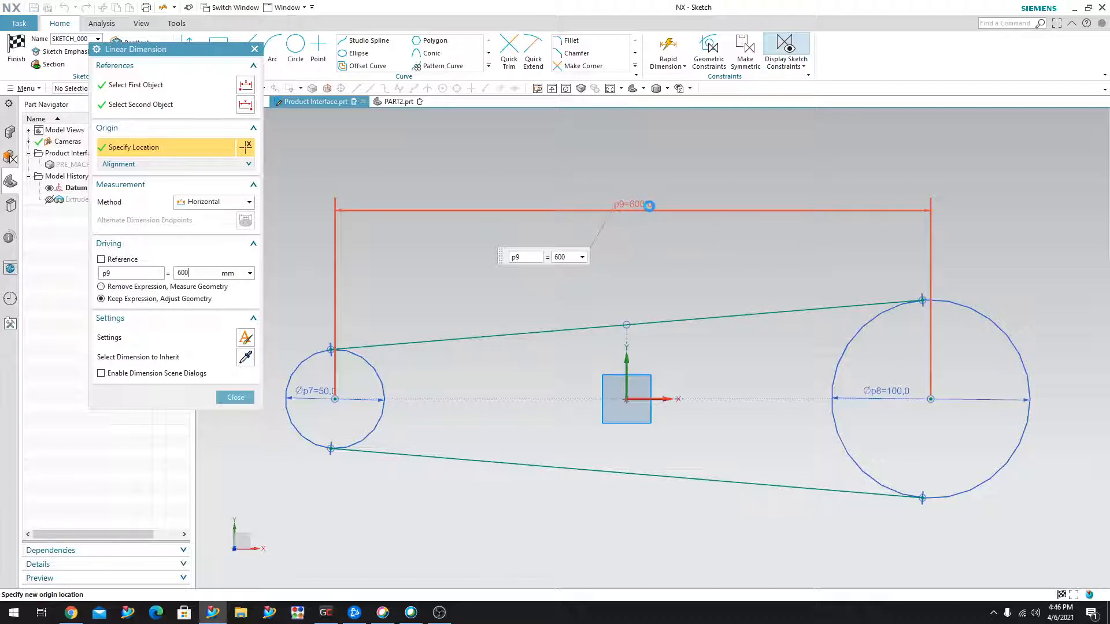
click(234, 397)
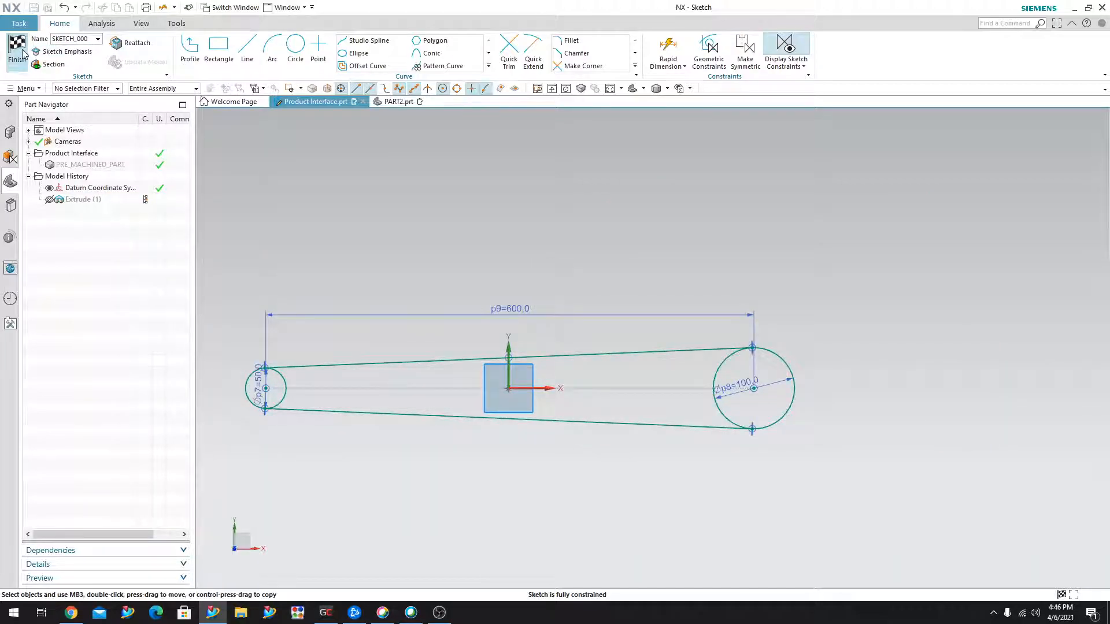
Step: Finish the sketch and set the extrusion End distance to 50 mm
click(17, 53)
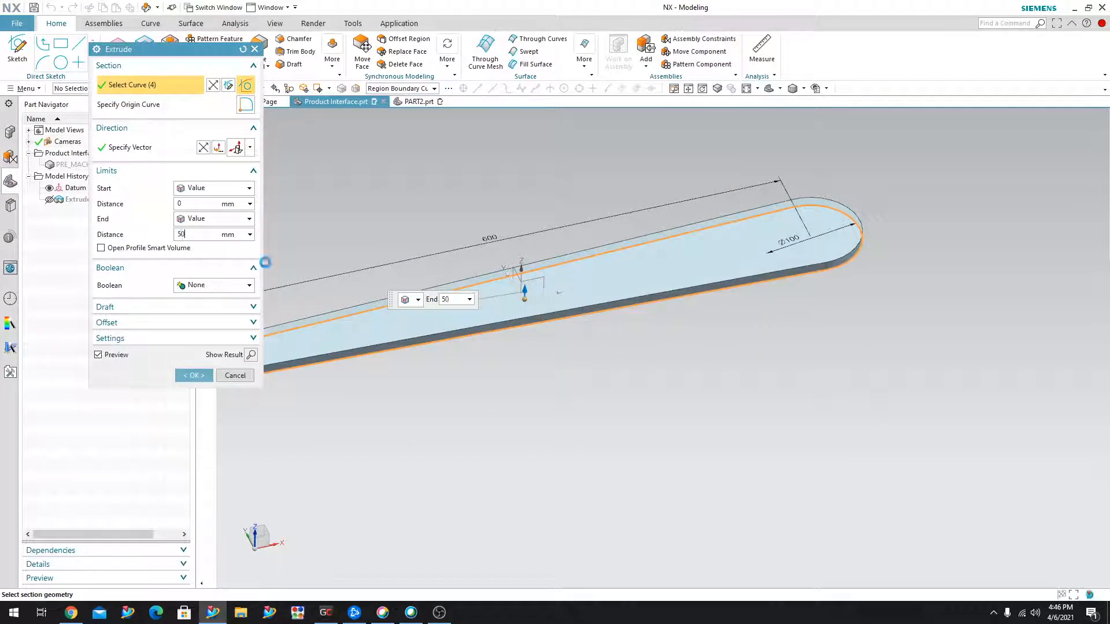
click(193, 375)
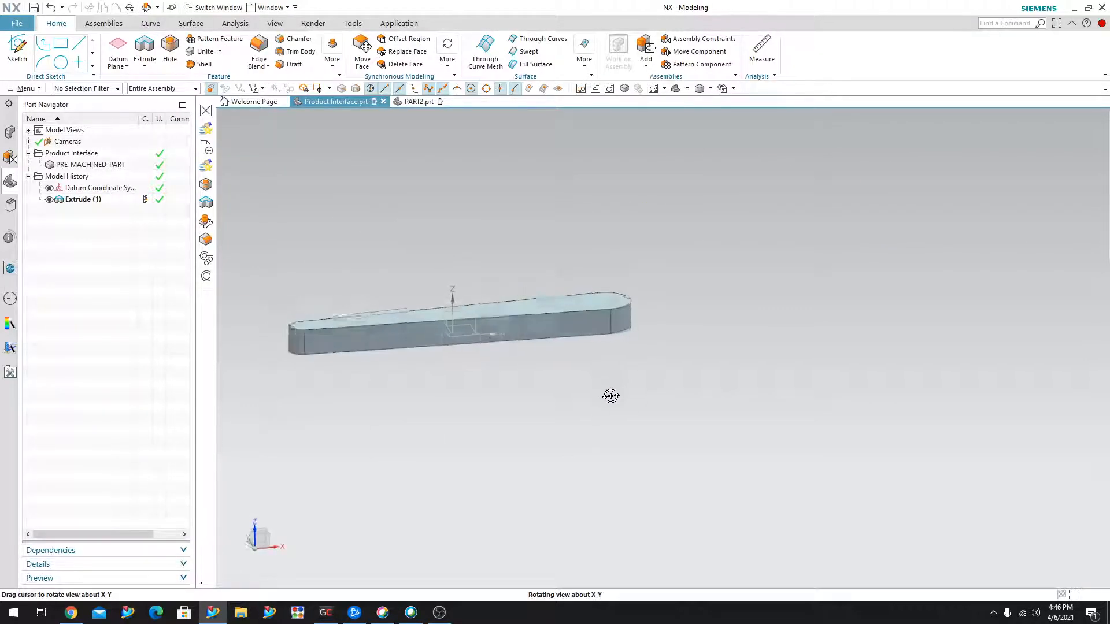
Step: Return to PART2 and inspect the lever updated to the longer, thicker plate
click(417, 102)
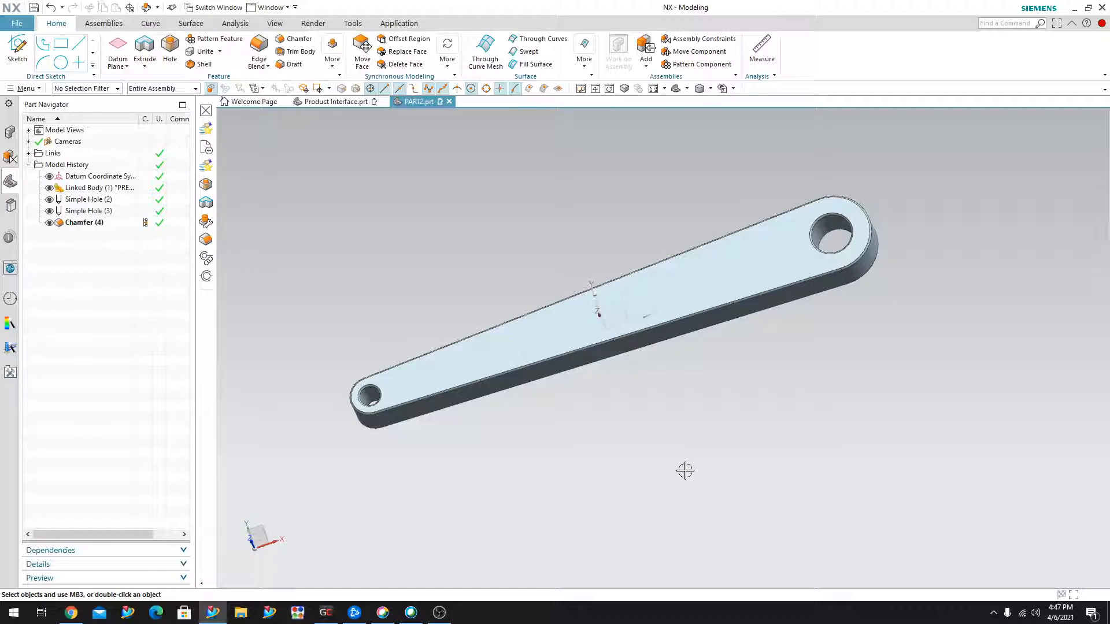
mouse_move(667, 426)
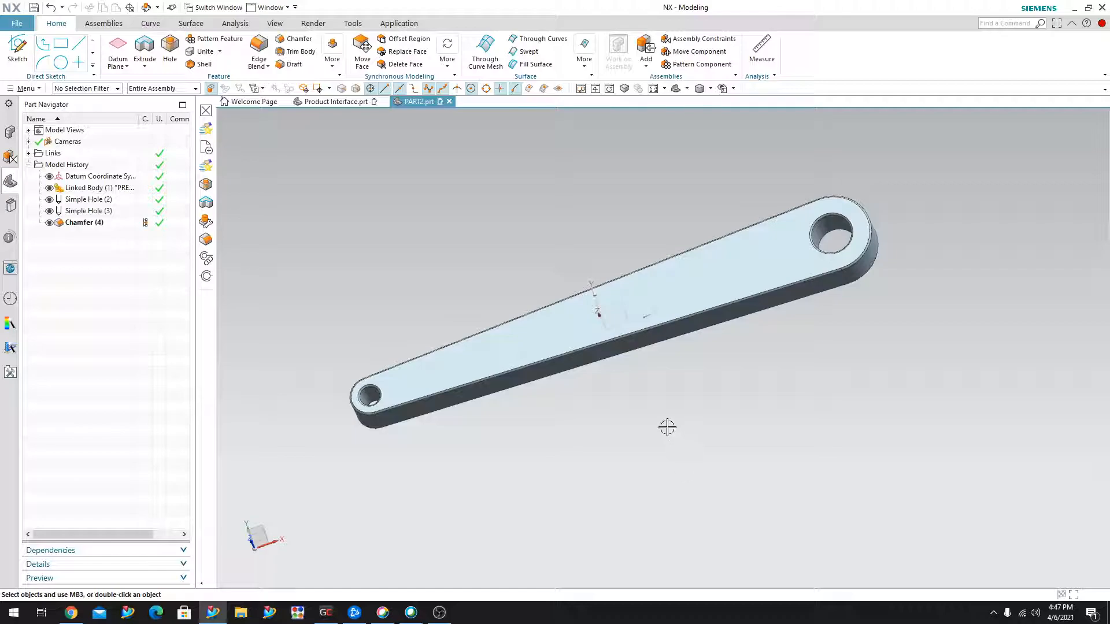